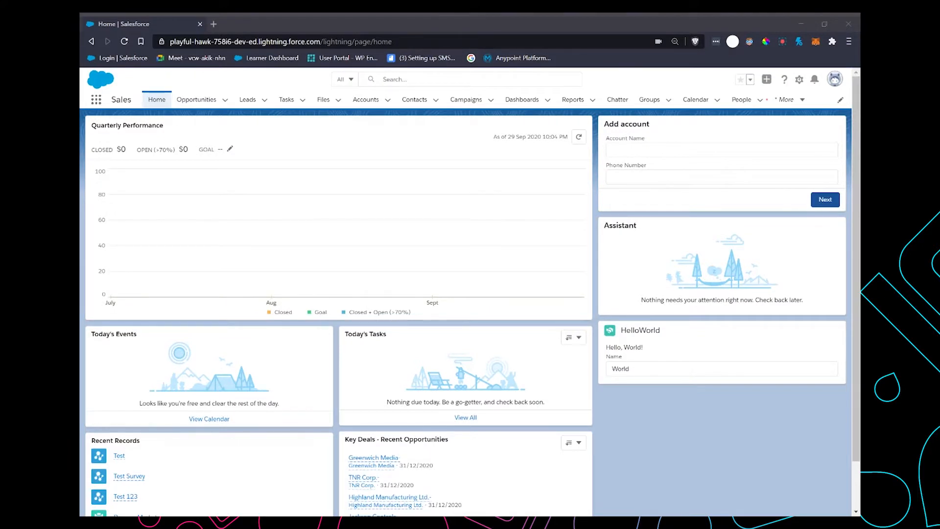
{"action": "mouse_move", "coordinate": [785, 117]}
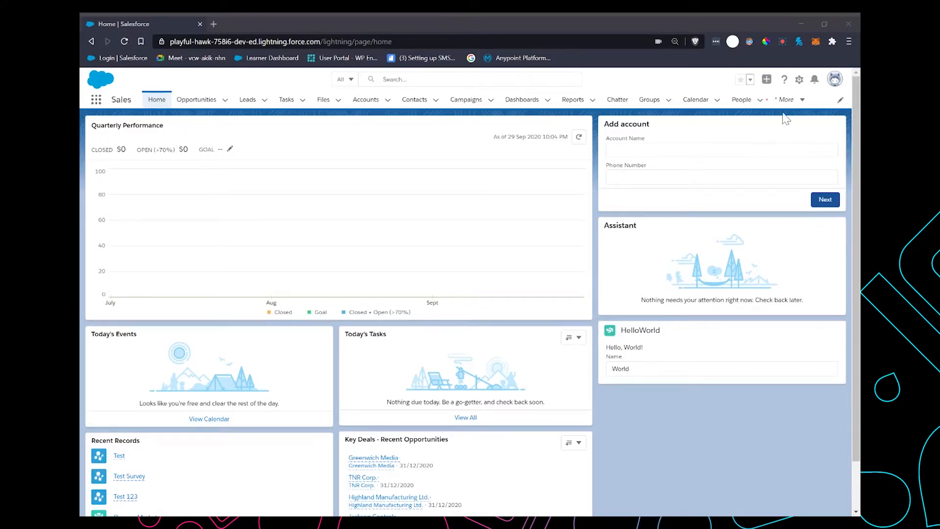
Open Setup from the gear menu and search Quick Find for 'survey' to reach Survey Settings
{"action": "left_click", "coordinate": [798, 79]}
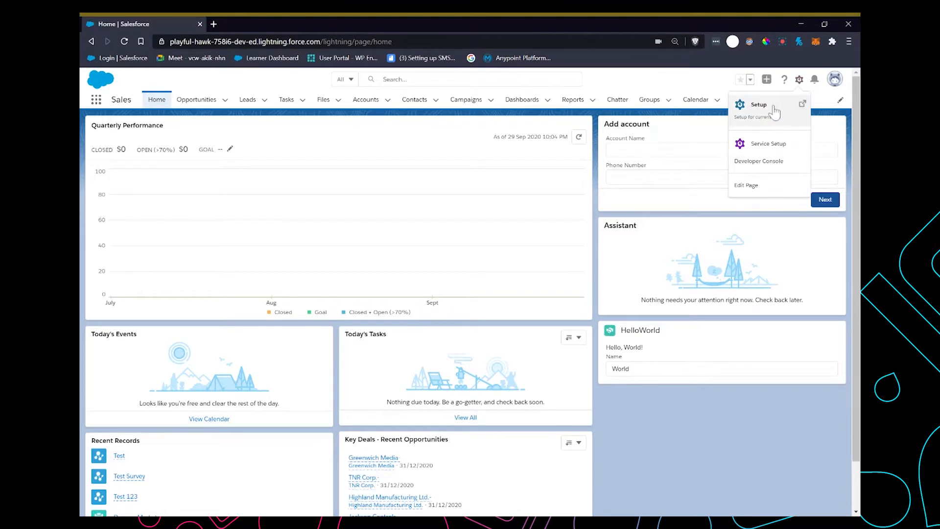
{"action": "left_click", "coordinate": [759, 104]}
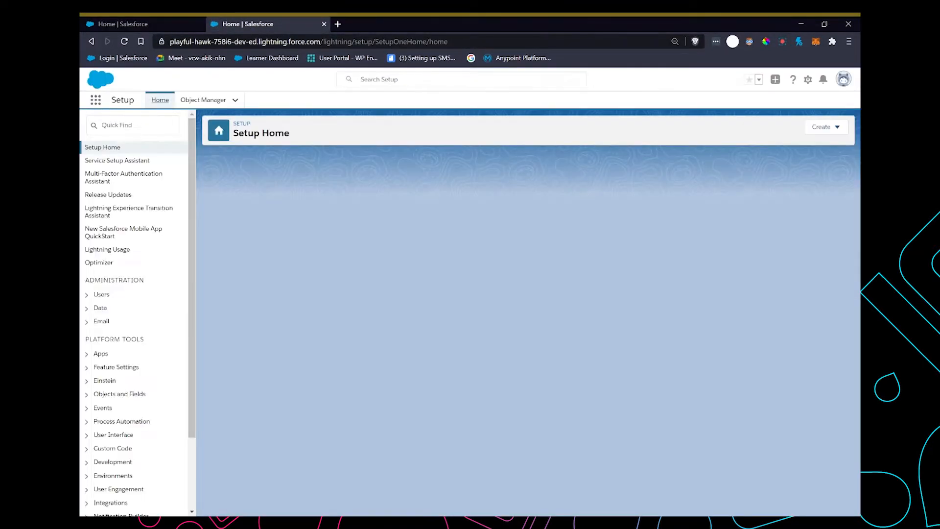
{"action": "type", "text": "survey"}
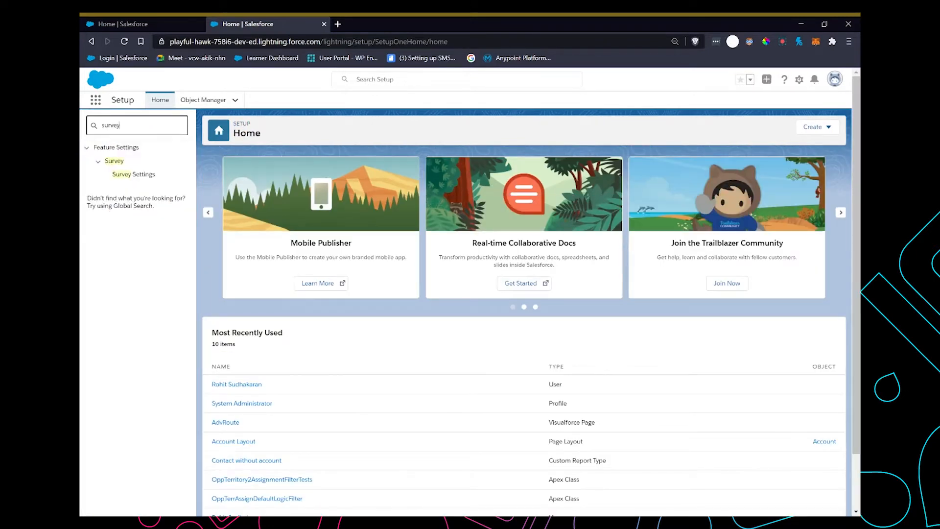
{"action": "left_click", "coordinate": [133, 174]}
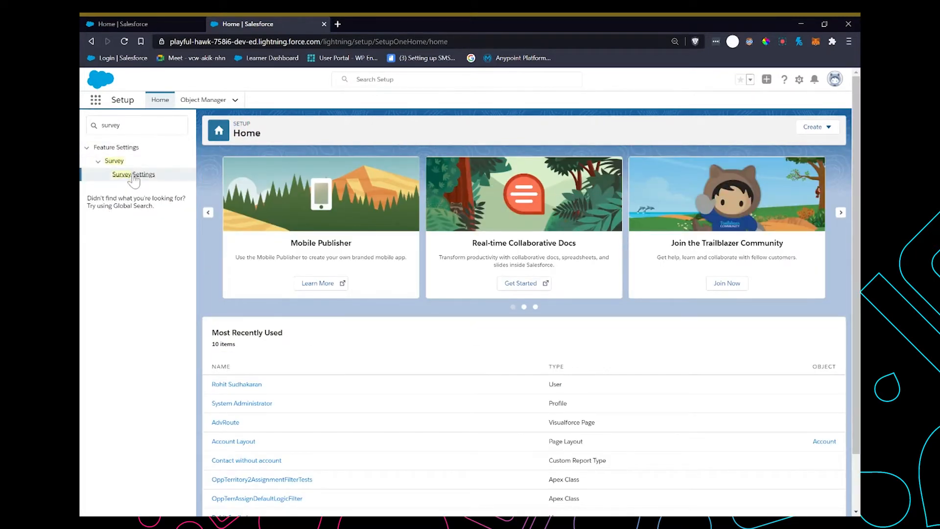
Enable Surveys, confirm Steamboat as default invitation community, then search Quick Find for 'all communities'
{"action": "left_click", "coordinate": [133, 174]}
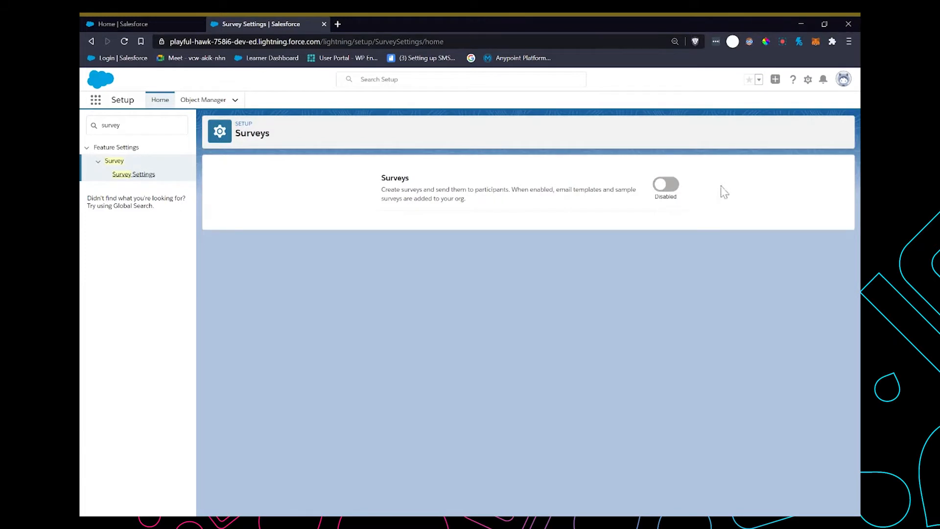
{"action": "left_click", "coordinate": [665, 184]}
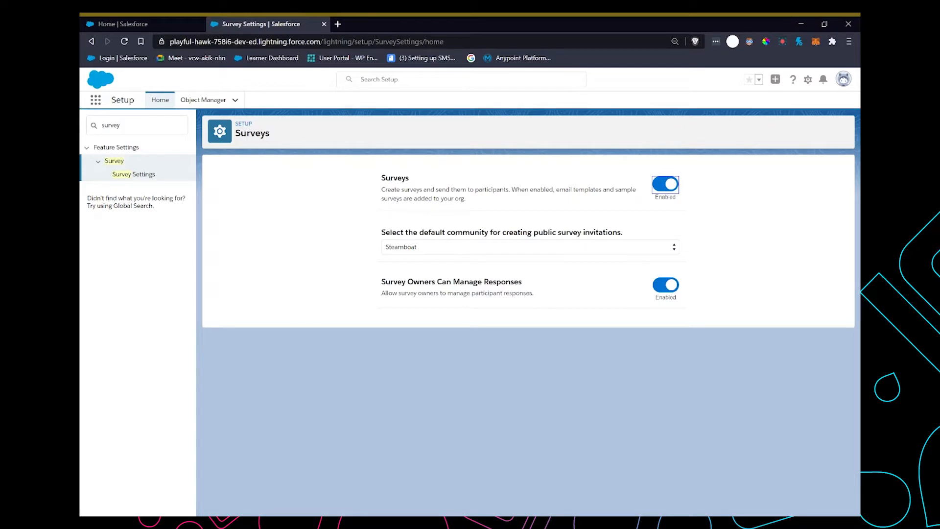
{"action": "mouse_move", "coordinate": [550, 253]}
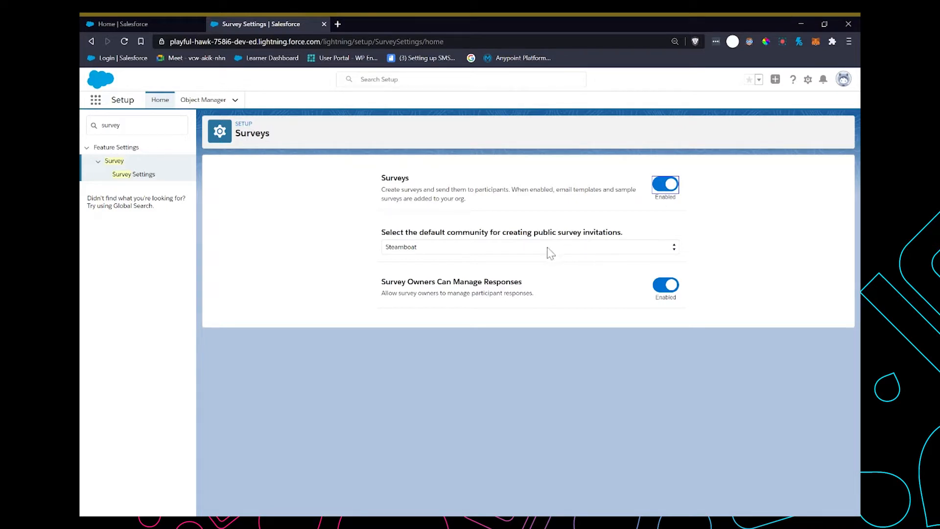
{"action": "left_click", "coordinate": [529, 246]}
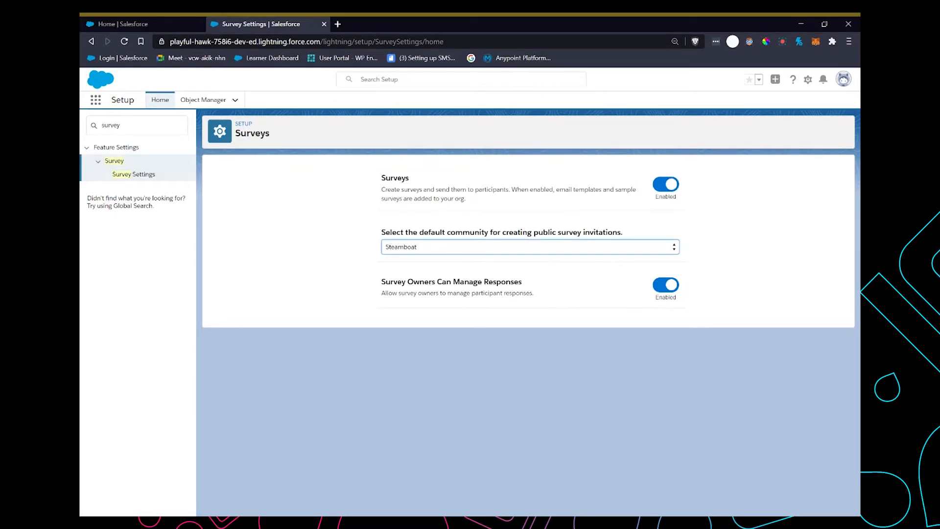
{"action": "mouse_move", "coordinate": [160, 214]}
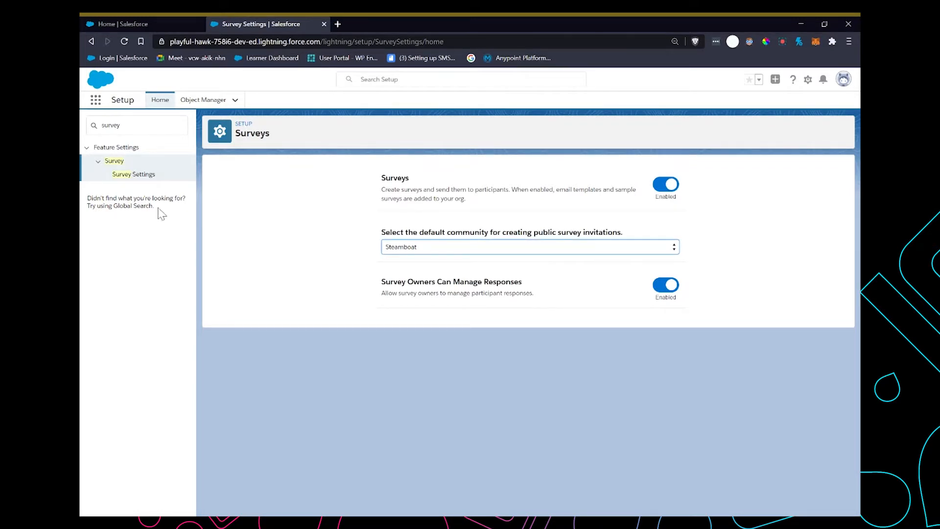
{"action": "type", "text": "all"}
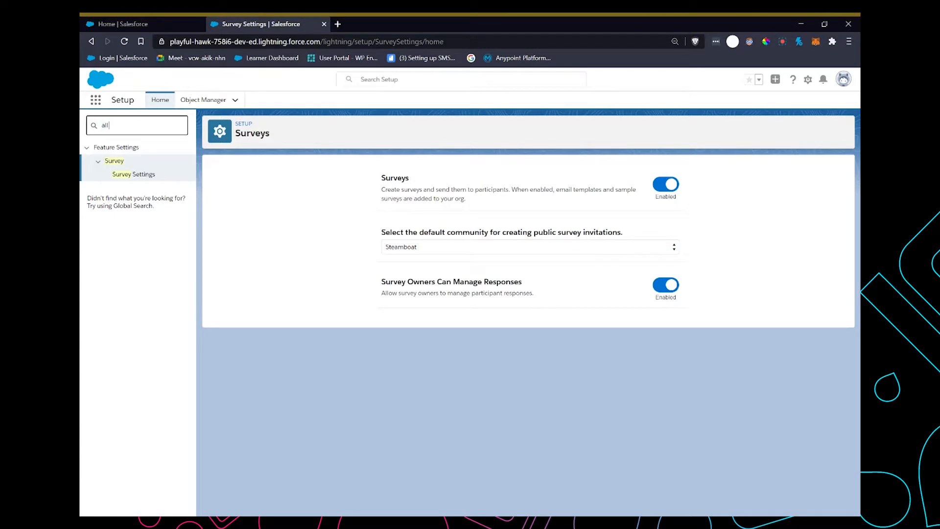
{"action": "type", "text": "communit"}
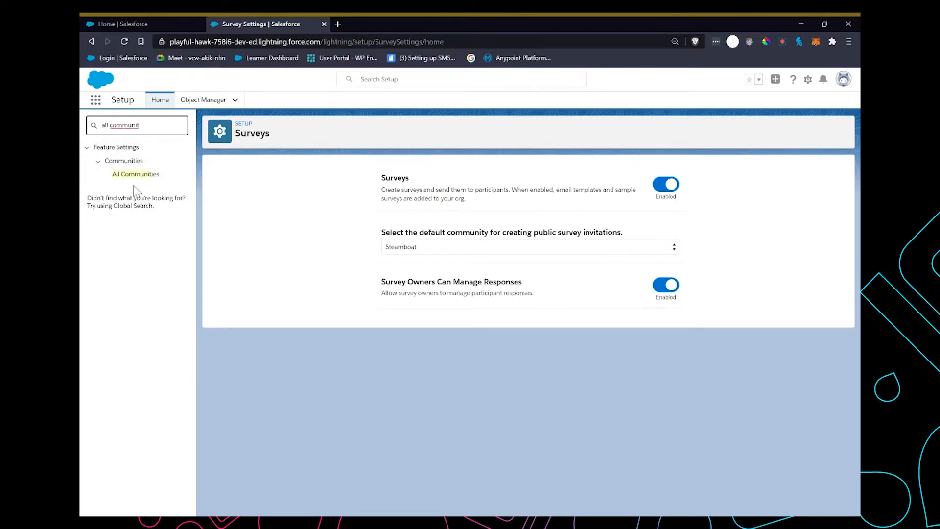
Check Steamboat's Security and General settings in Experience Builder, then open the Steamboat guest Profile
{"action": "left_click", "coordinate": [136, 174]}
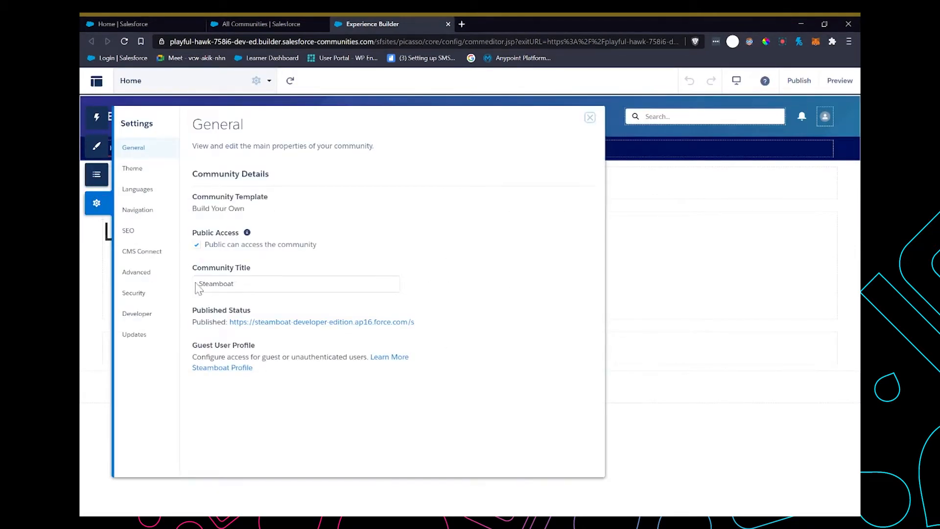
{"action": "left_click", "coordinate": [133, 292]}
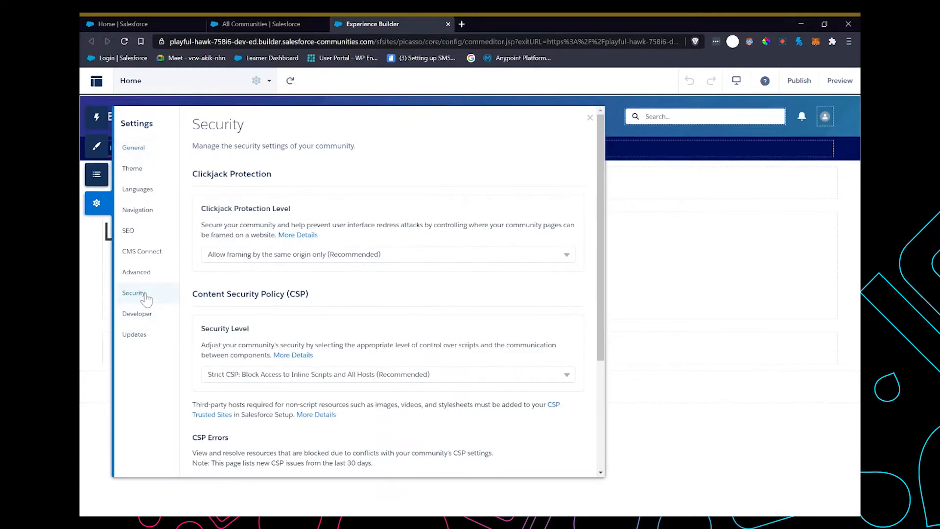
{"action": "left_click", "coordinate": [133, 148]}
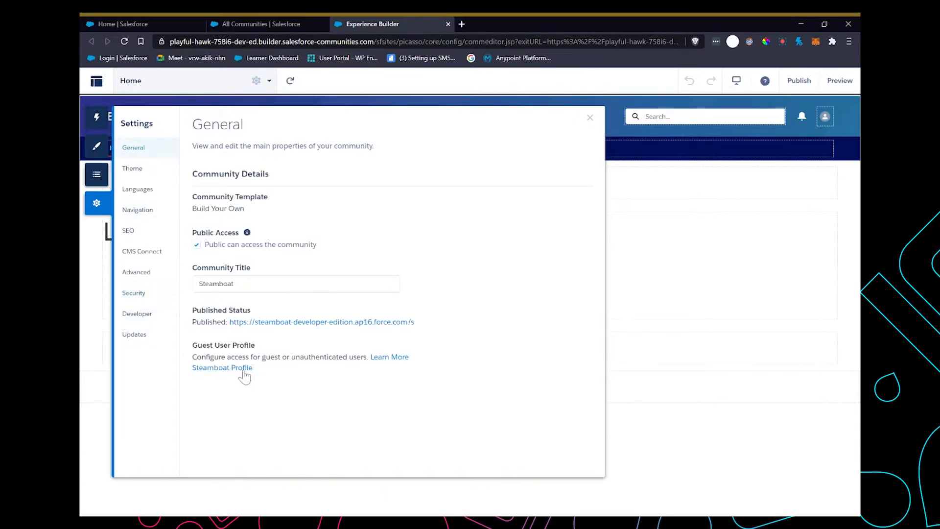
{"action": "left_click", "coordinate": [222, 367]}
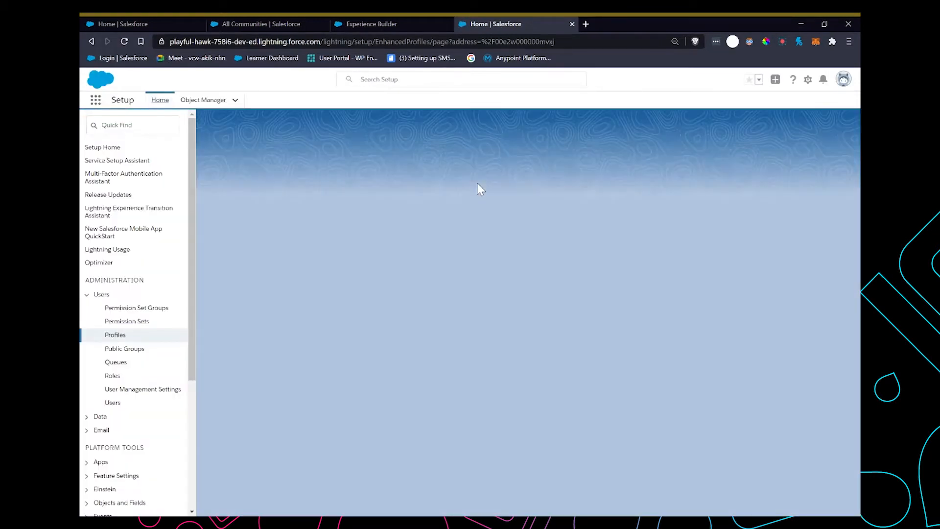
Review Steamboat Profile Object Settings for Surveys, Survey Invitations and Survey Responses access
{"action": "left_click", "coordinate": [114, 334]}
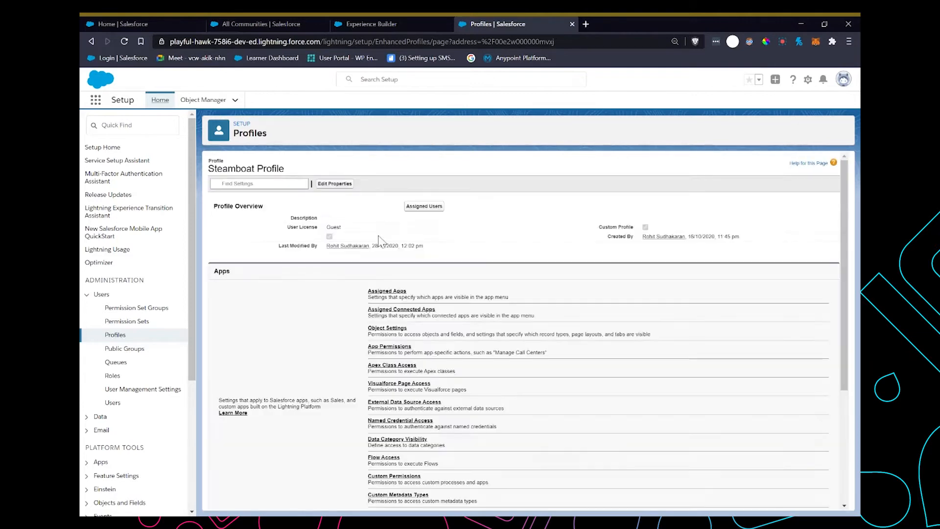
{"action": "scroll", "scroll_direction": "down", "scroll_amount": 3}
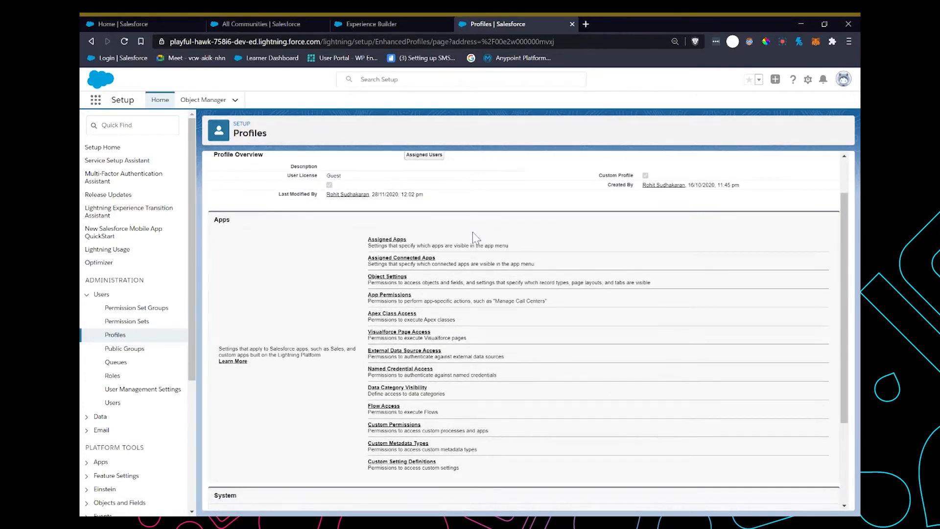
{"action": "mouse_move", "coordinate": [388, 276]}
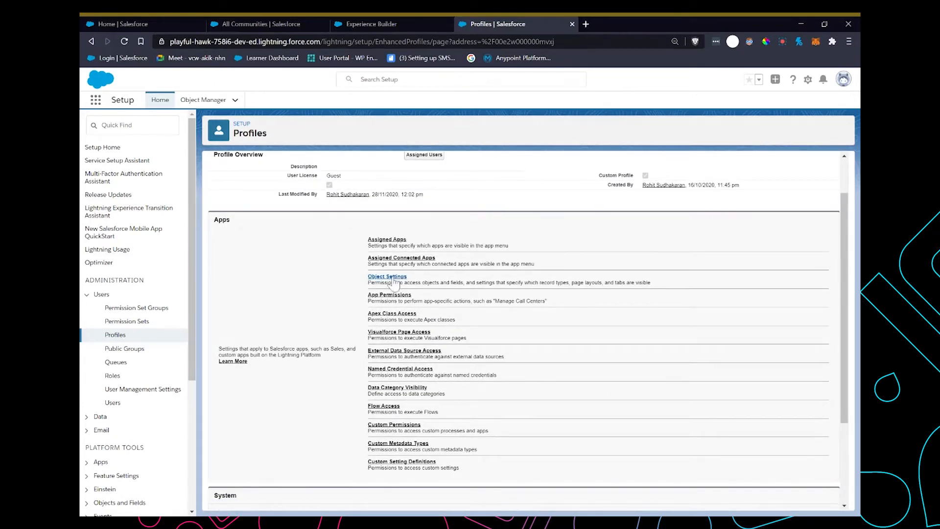
{"action": "left_click", "coordinate": [386, 276]}
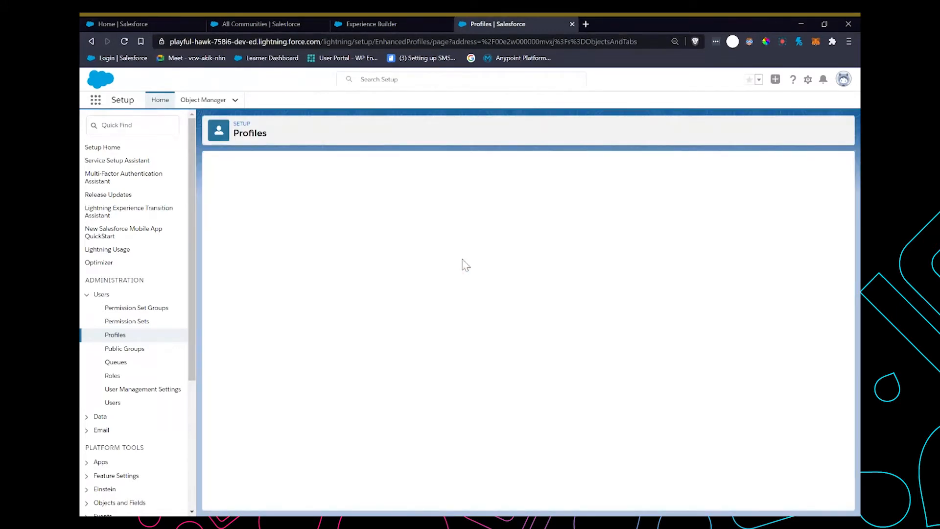
{"action": "left_click", "coordinate": [115, 334]}
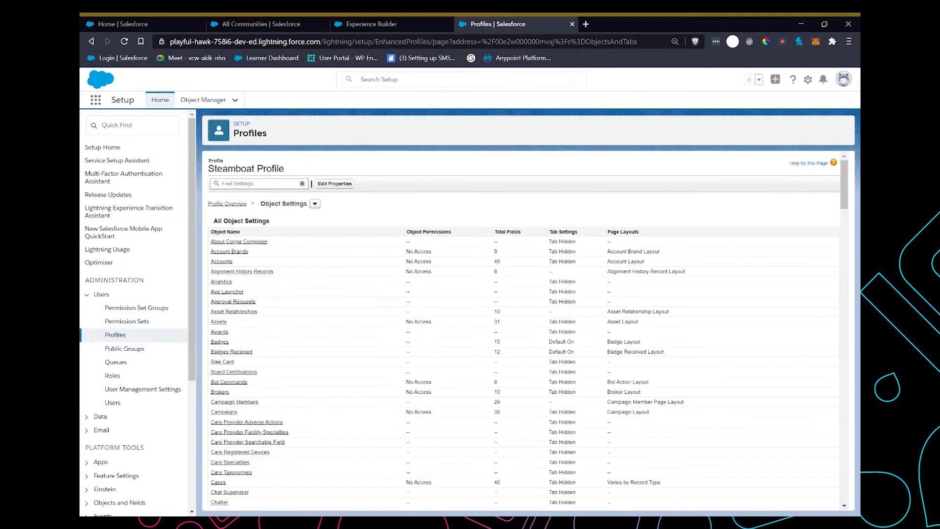
{"action": "scroll", "scroll_direction": "down", "scroll_amount": 3}
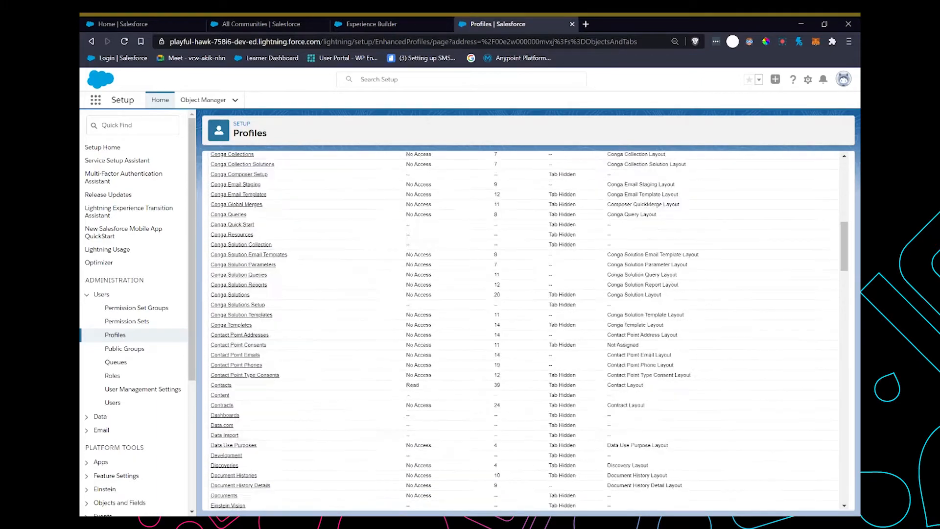
{"action": "scroll", "scroll_direction": "down", "scroll_amount": 3}
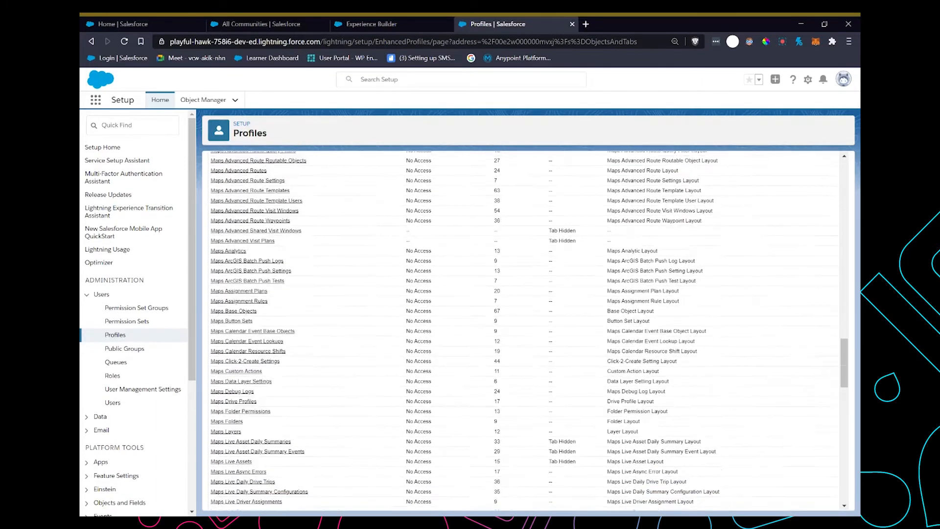
{"action": "scroll", "scroll_direction": "down", "scroll_amount": 3}
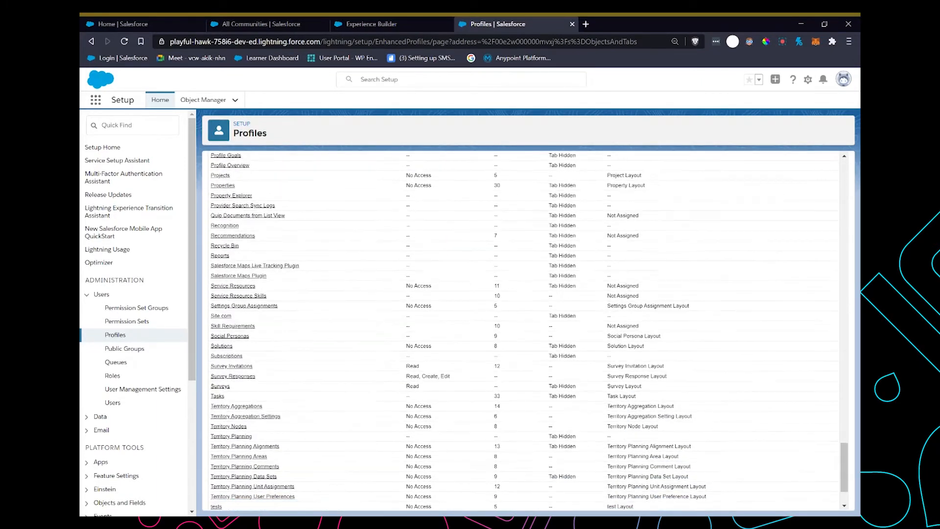
{"action": "scroll", "scroll_direction": "down", "scroll_amount": 3}
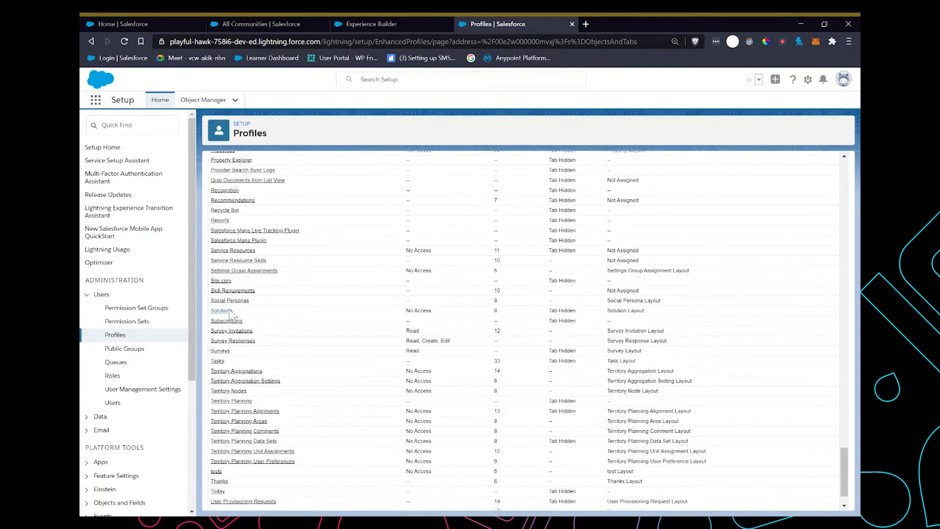
{"action": "mouse_move", "coordinate": [274, 331]}
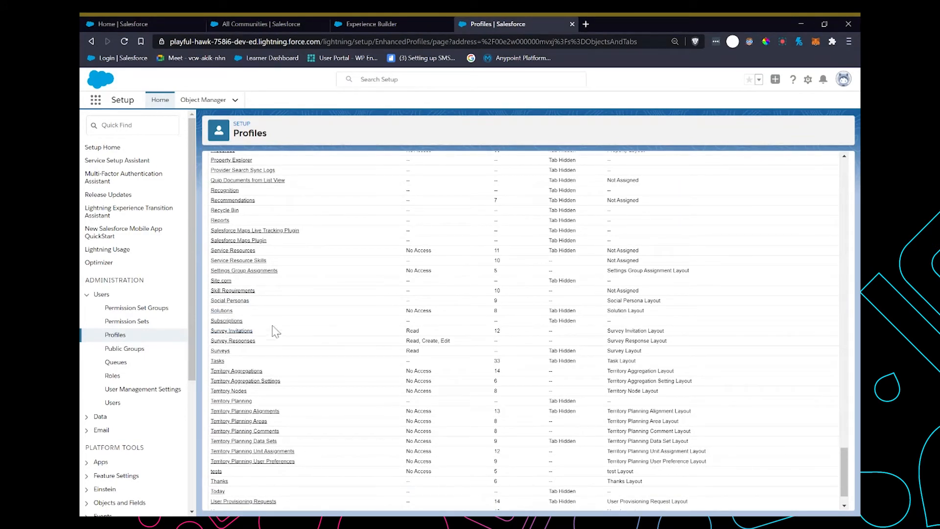
{"action": "mouse_move", "coordinate": [376, 329]}
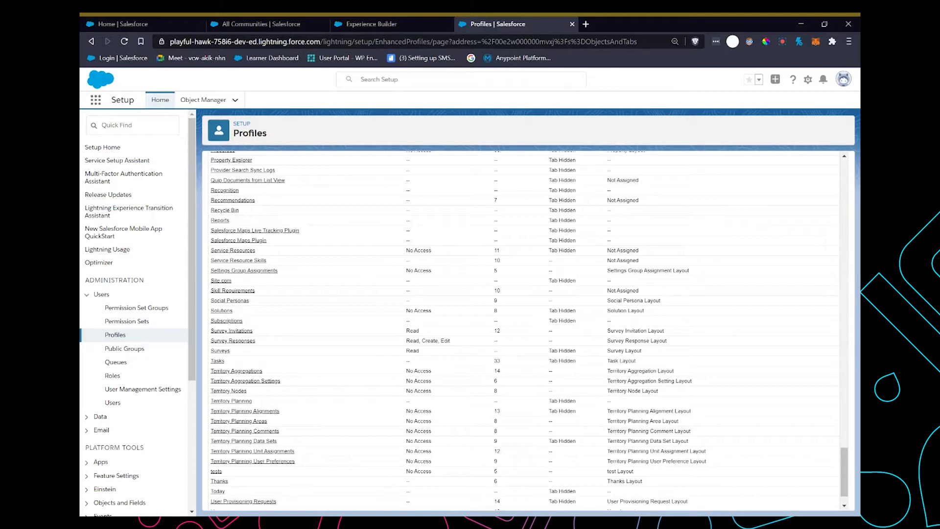
{"action": "mouse_move", "coordinate": [536, 210]}
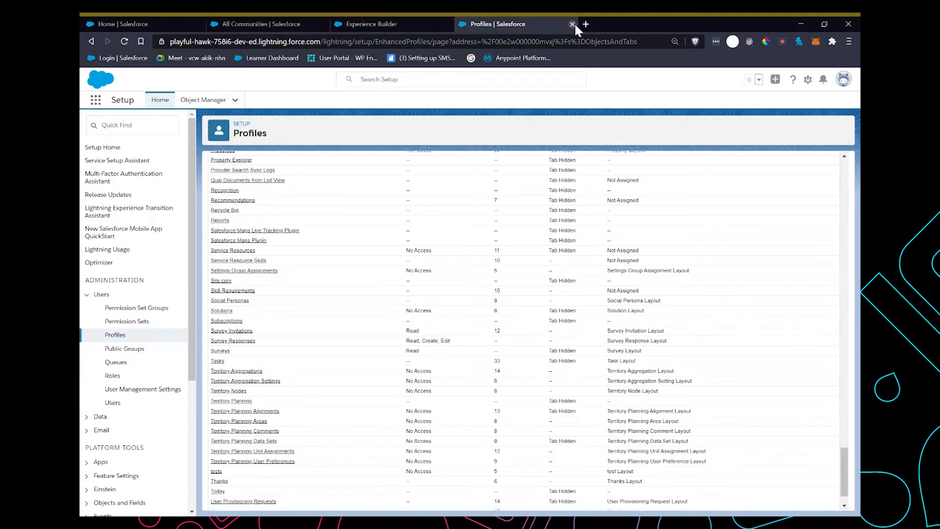
Close the Profiles tab and open Surveys through an App Launcher search for 'surv'
{"action": "left_click", "coordinate": [571, 24]}
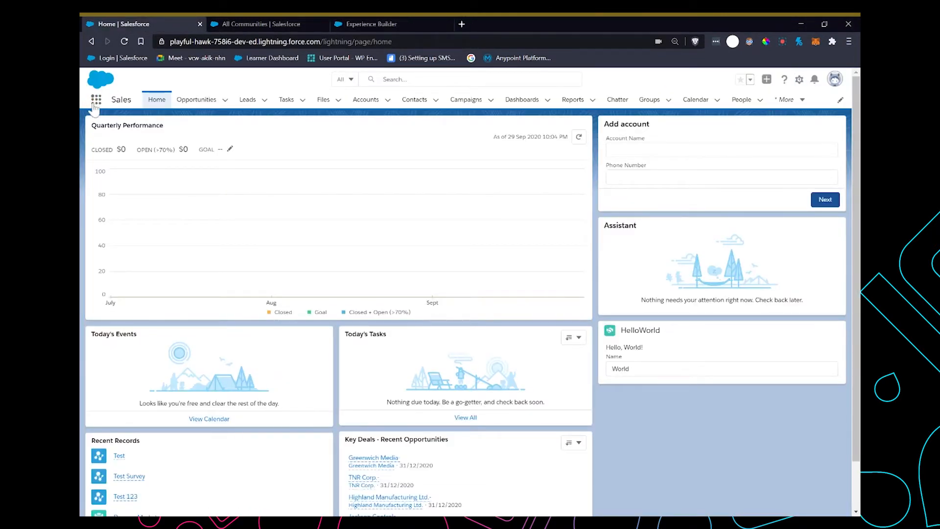
{"action": "left_click", "coordinate": [96, 98]}
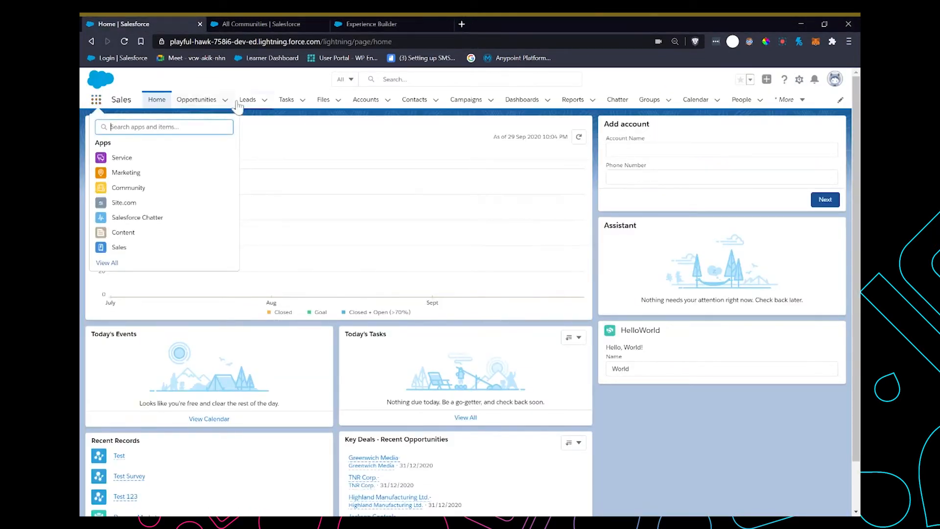
{"action": "type", "text": "surv"}
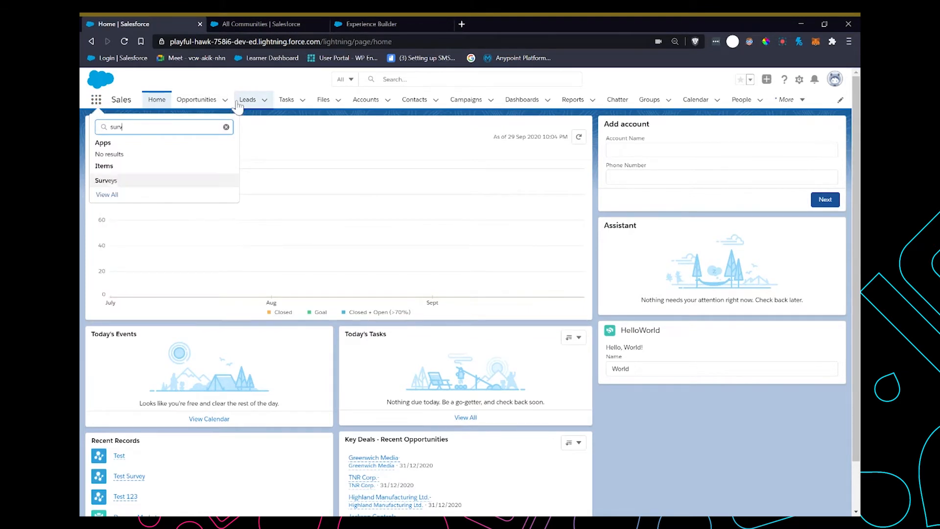
{"action": "left_click", "coordinate": [106, 180]}
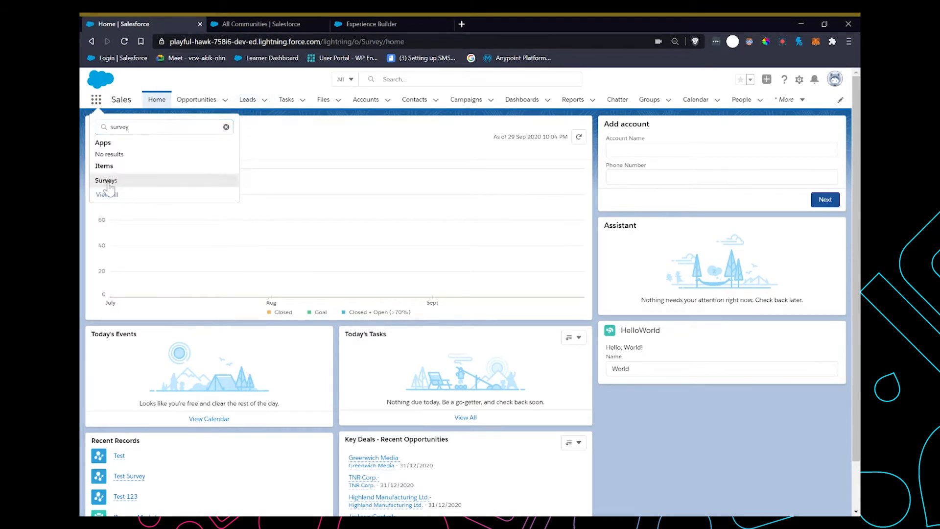
{"action": "left_click", "coordinate": [107, 181]}
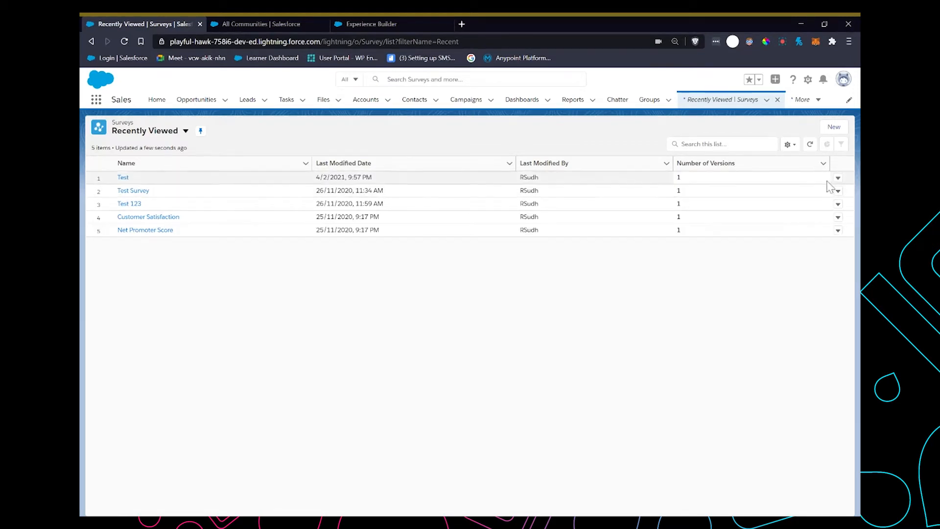
Create a new survey named 'Test Survey 3' and continue into Survey Builder
{"action": "left_click", "coordinate": [832, 126]}
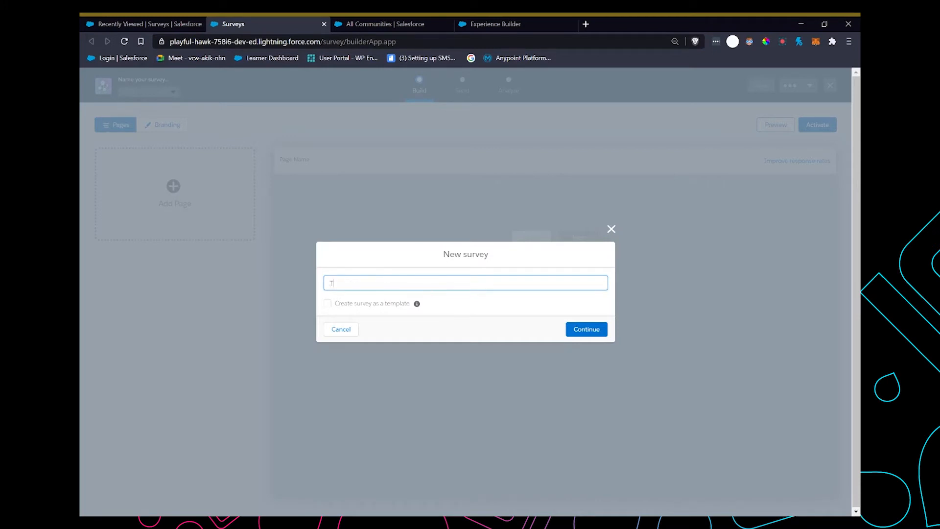
{"action": "type", "text": "Test Survey 3"}
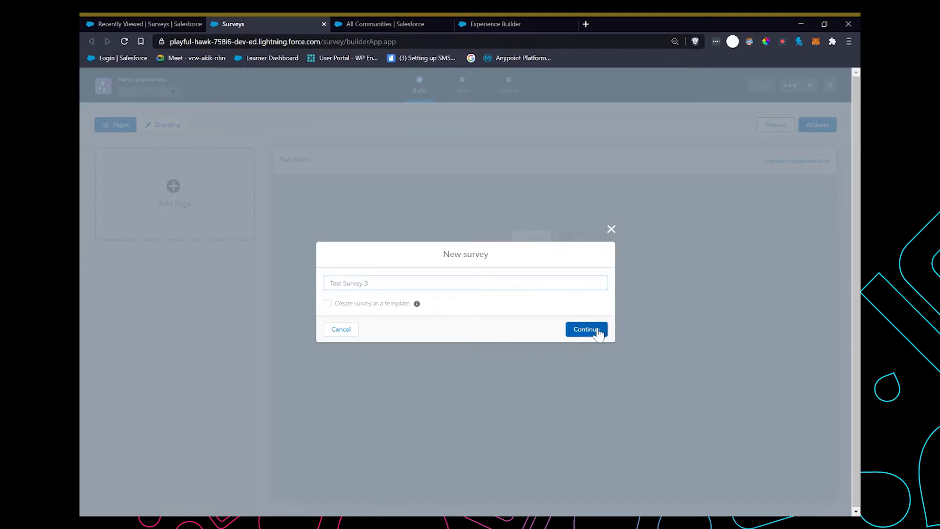
{"action": "left_click", "coordinate": [586, 329]}
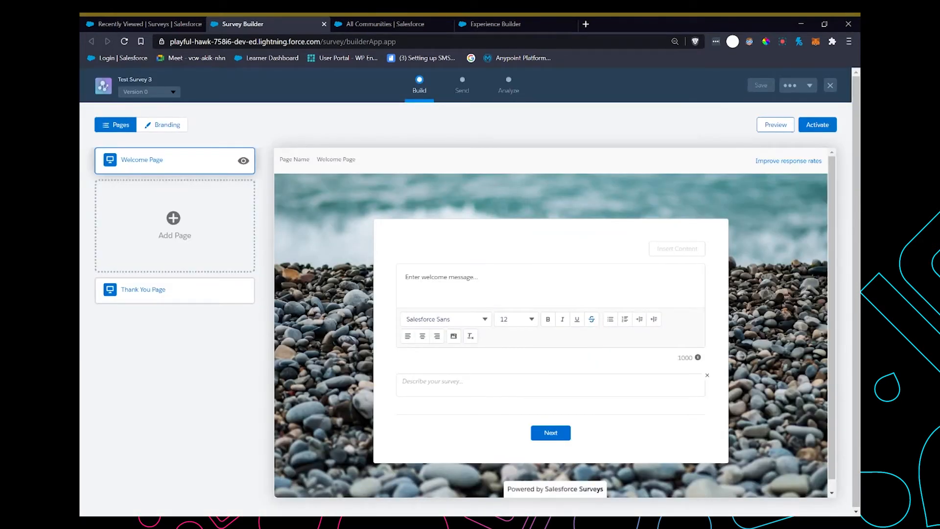
Set the welcome message to 'Salesforce Survey' and add Page 1
{"action": "type", "text": "Salesforce Survey"}
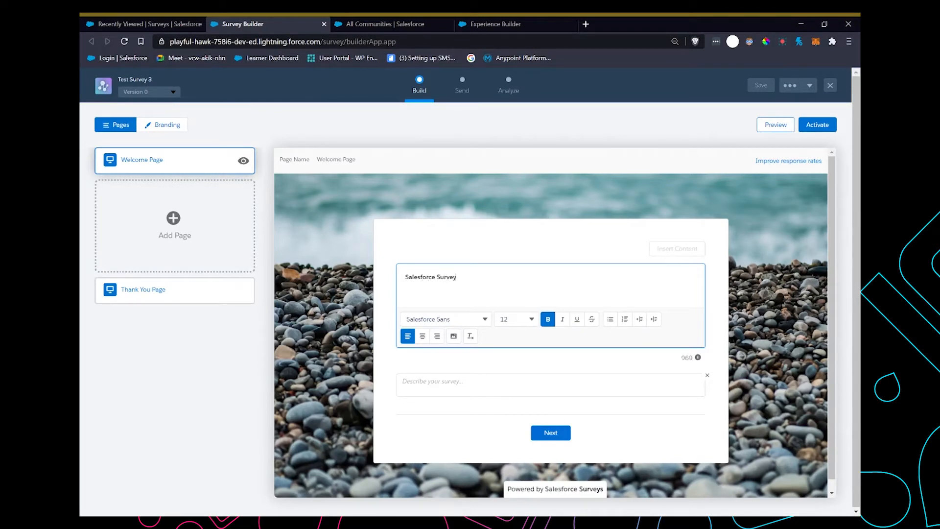
{"action": "mouse_move", "coordinate": [237, 240]}
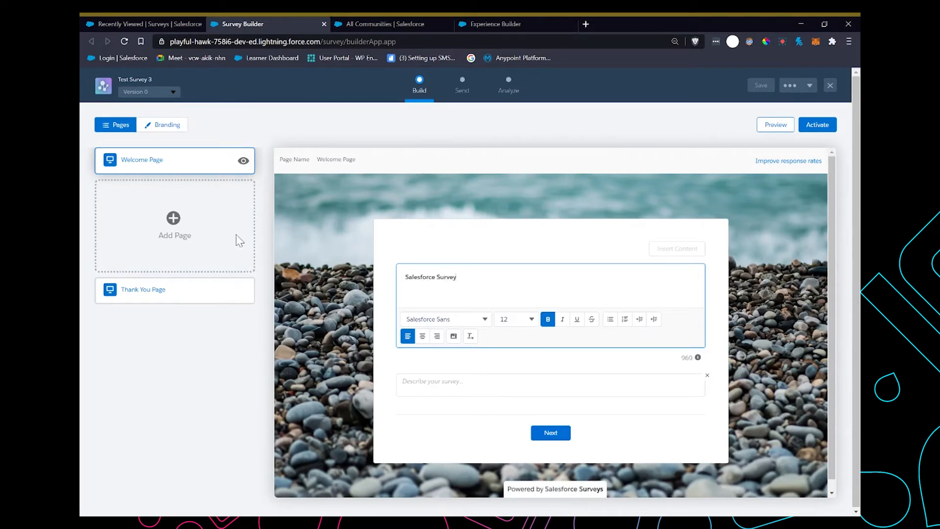
{"action": "left_click", "coordinate": [175, 226]}
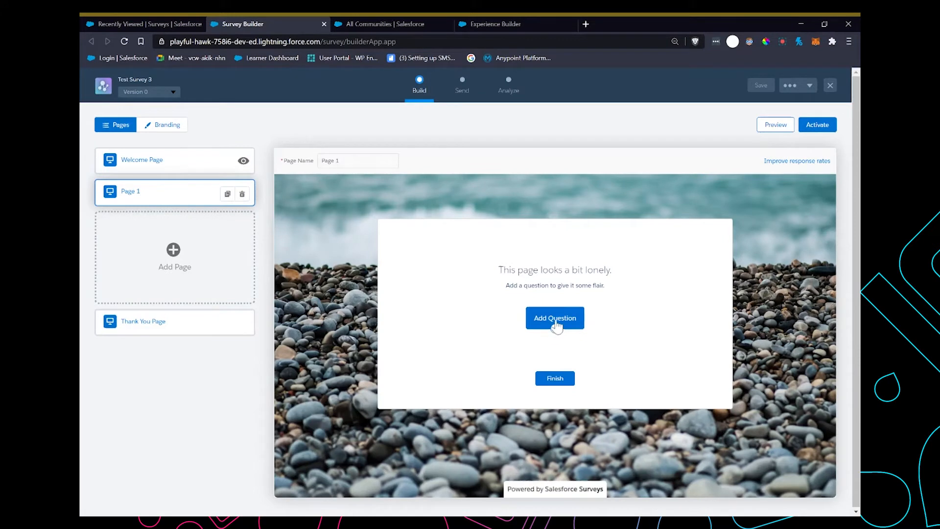
{"action": "left_click", "coordinate": [553, 317]}
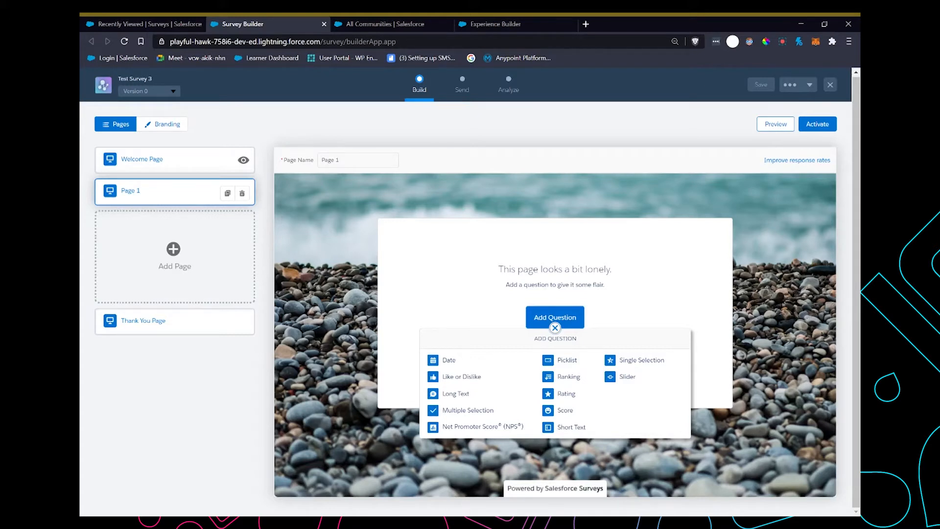
{"action": "mouse_move", "coordinate": [545, 383]}
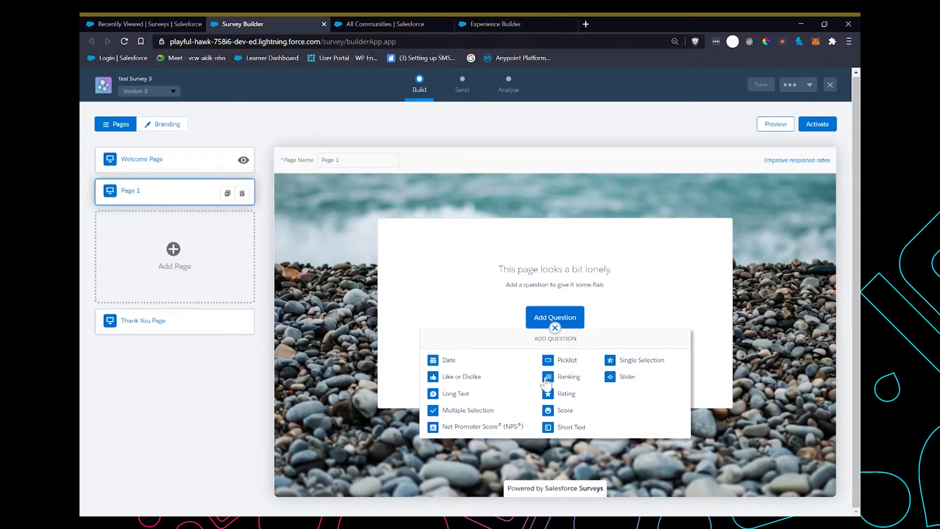
Add an NPS question: 'How likely are you to promote this video to your friends/family?'
{"action": "left_click", "coordinate": [469, 427]}
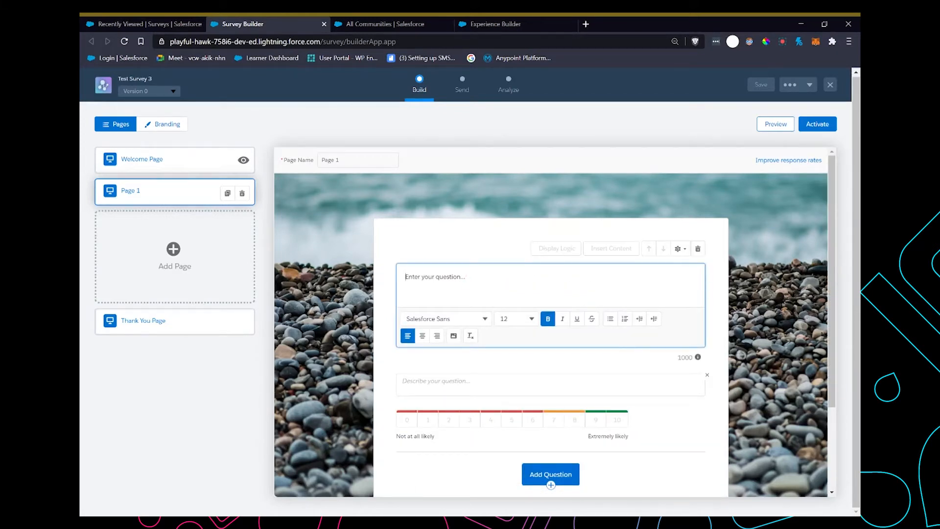
{"action": "type", "text": "How likely are you to"}
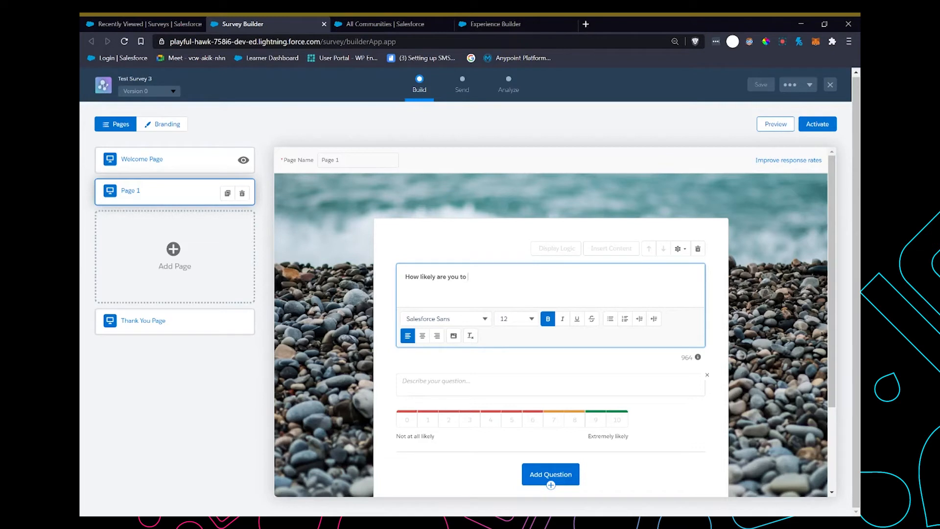
{"action": "type", "text": "promote this video to your"}
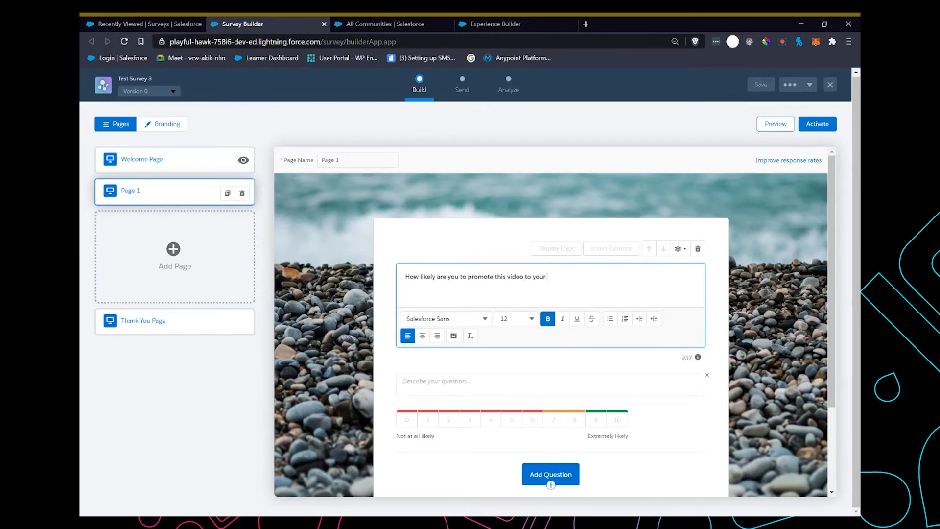
{"action": "type", "text": "friends/"}
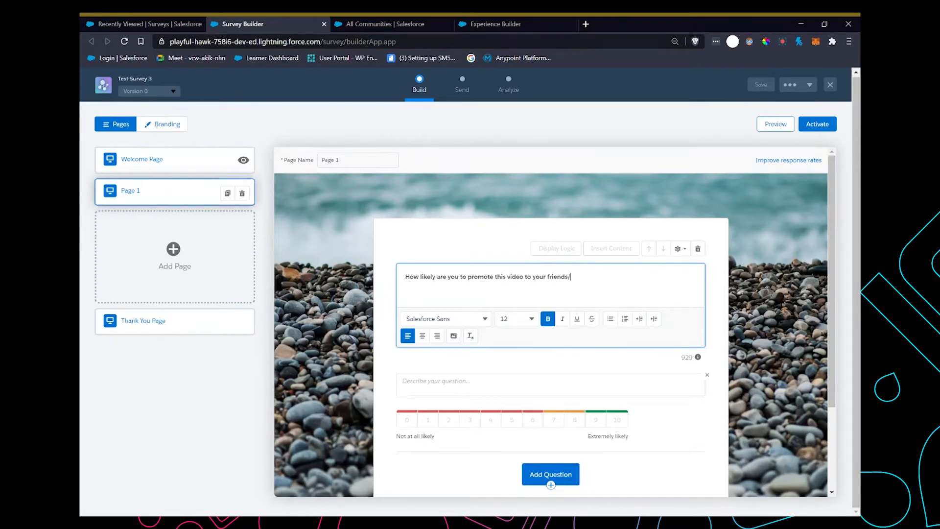
{"action": "type", "text": "family"}
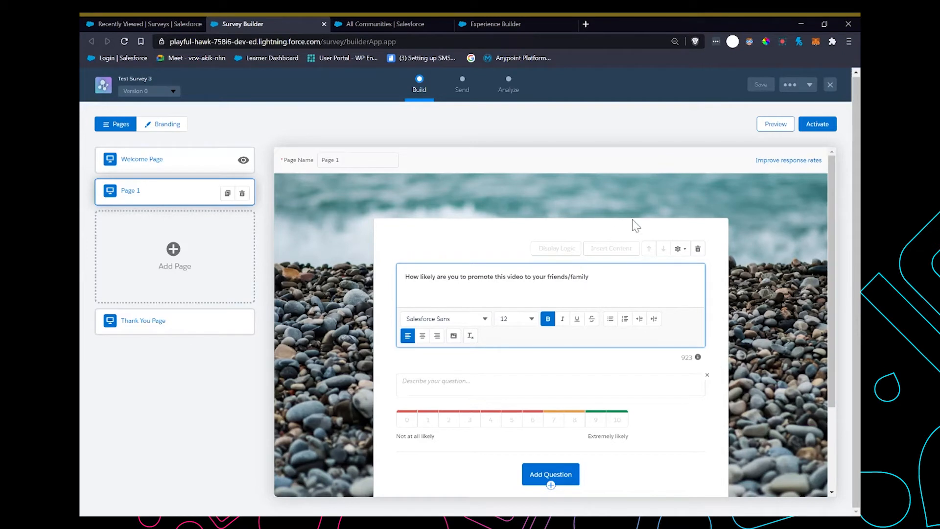
{"action": "type", "text": "?"}
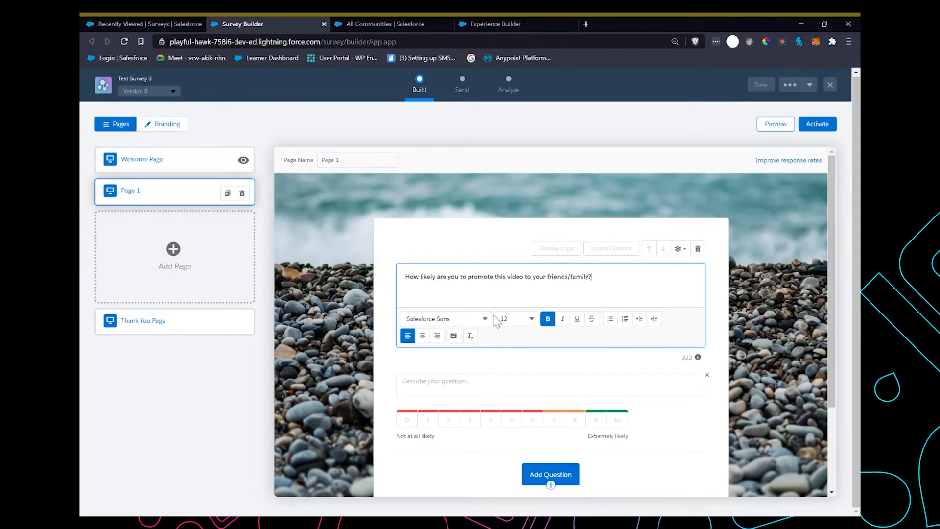
{"action": "mouse_move", "coordinate": [562, 353]}
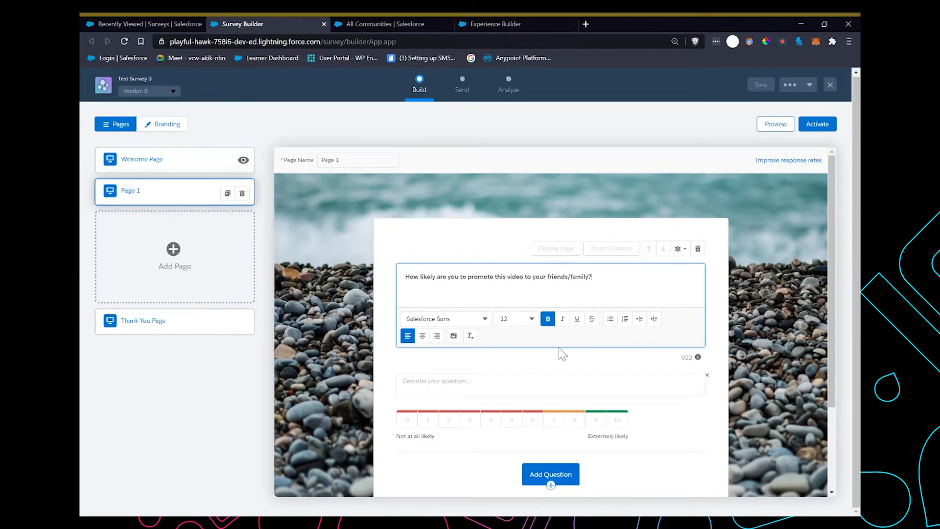
{"action": "scroll", "scroll_direction": "down", "scroll_amount": 3}
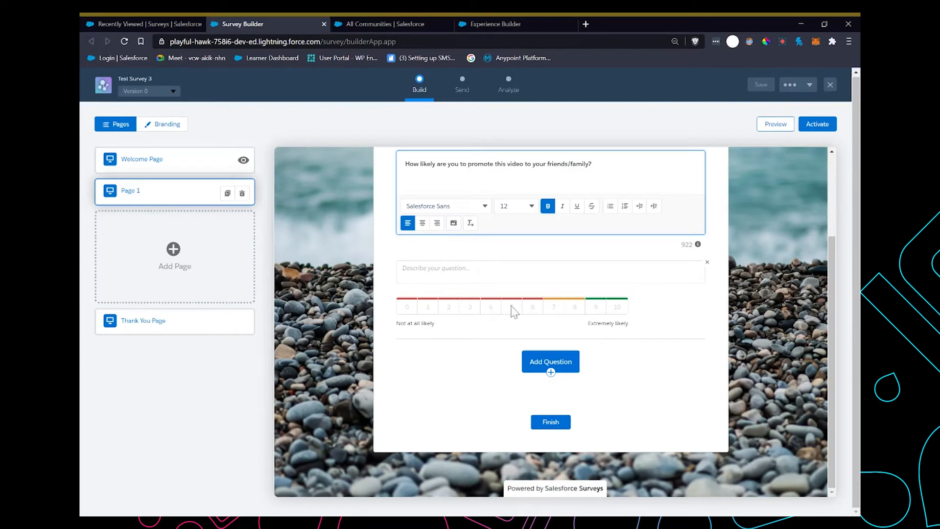
Set the Thank You page message to 'Thank you for your feedback'
{"action": "left_click", "coordinate": [142, 320]}
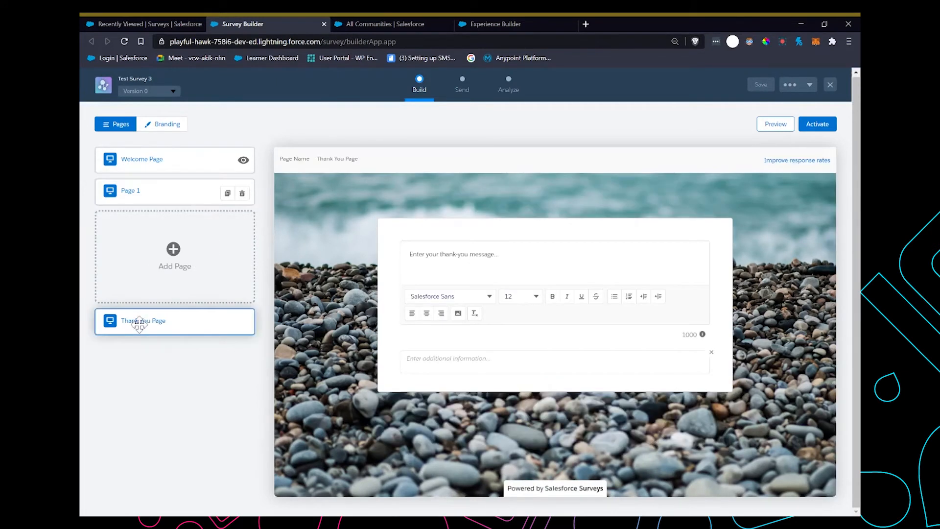
{"action": "left_click", "coordinate": [539, 263]}
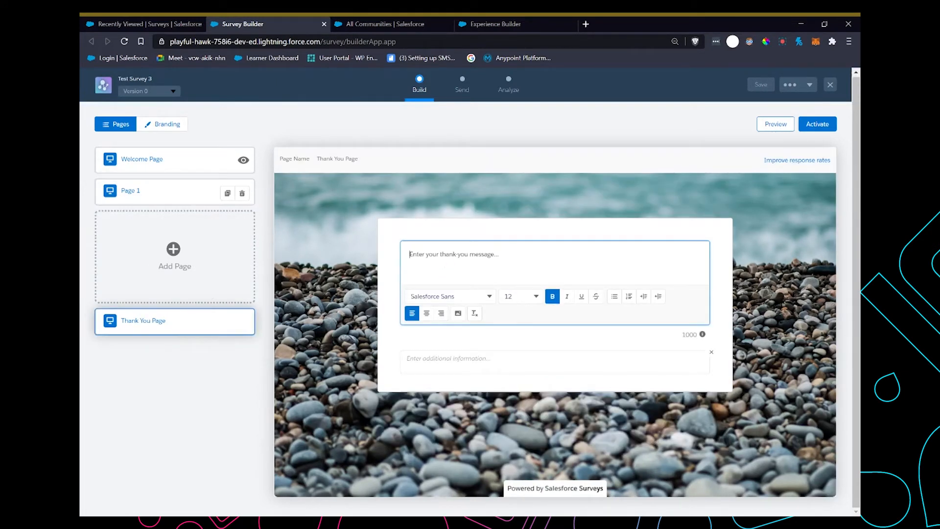
{"action": "type", "text": "Thank you for your feedback"}
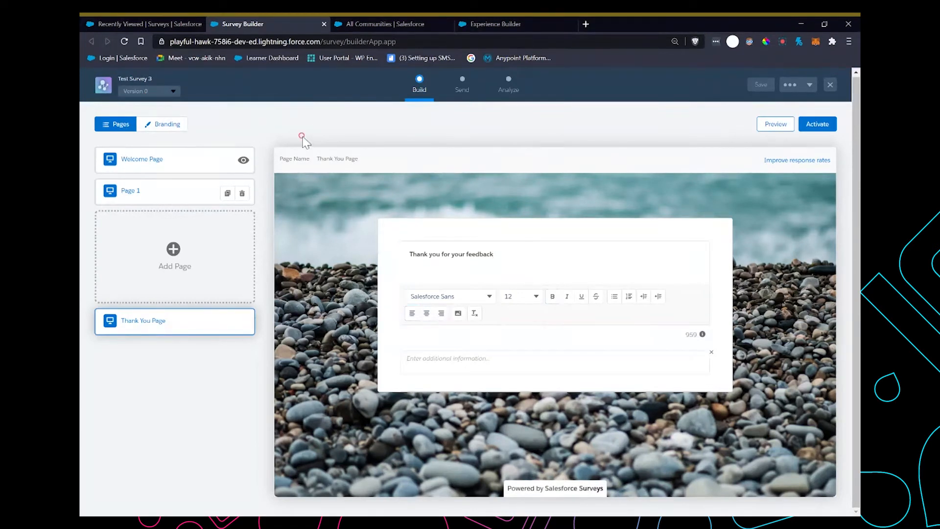
{"action": "left_click", "coordinate": [166, 124]}
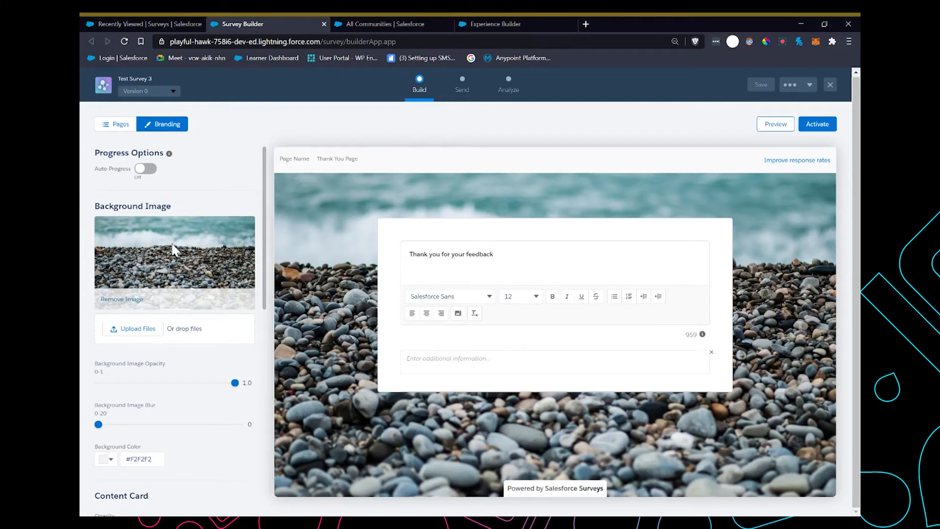
{"action": "mouse_move", "coordinate": [213, 210]}
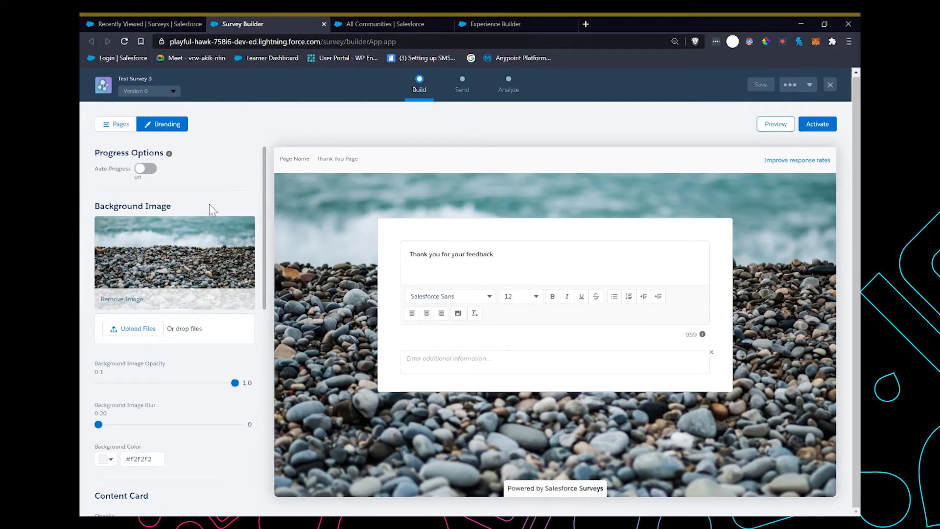
{"action": "mouse_move", "coordinate": [295, 311]}
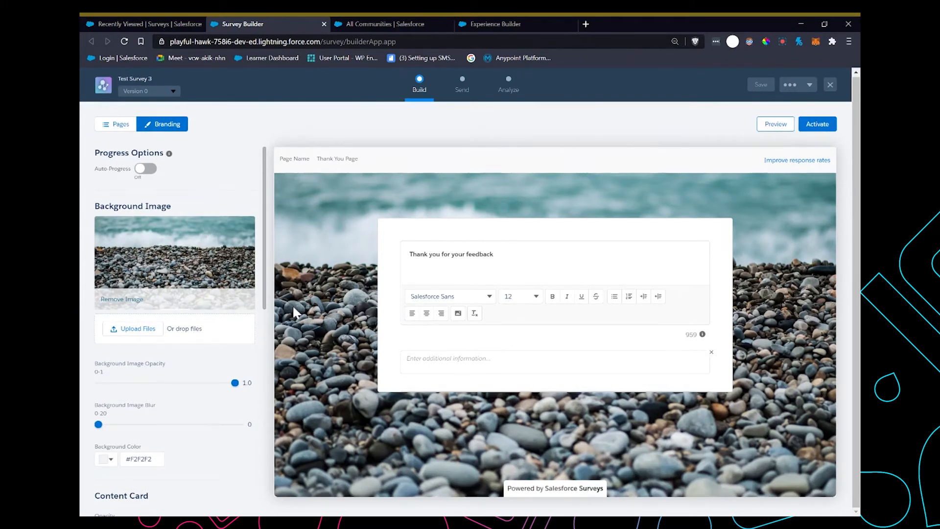
{"action": "scroll", "scroll_direction": "down", "scroll_amount": 3}
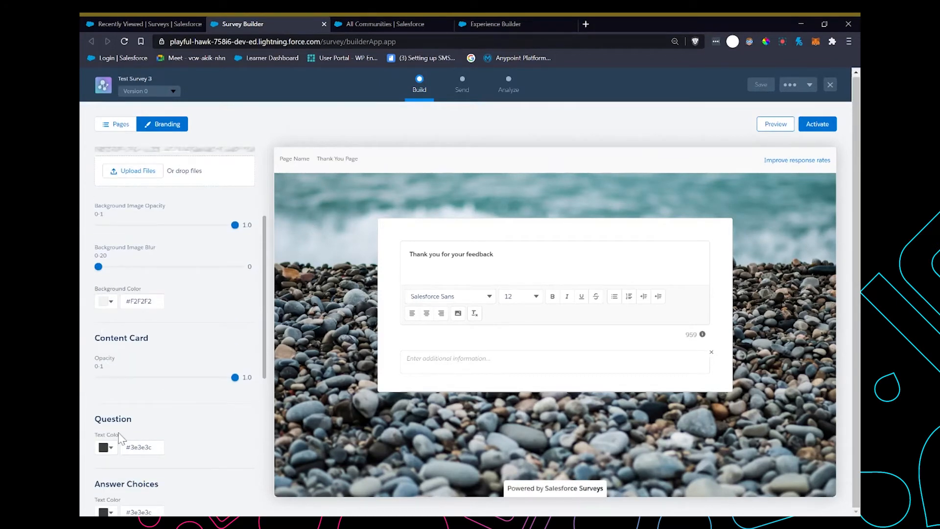
{"action": "scroll", "scroll_direction": "down", "scroll_amount": 3}
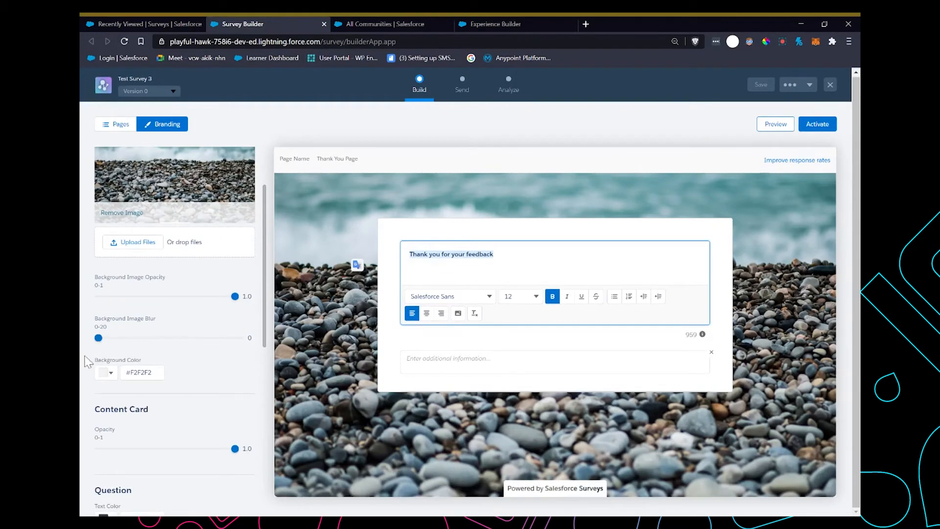
{"action": "left_click_drag", "start_coordinate": [99, 337], "coordinate": [216, 337]}
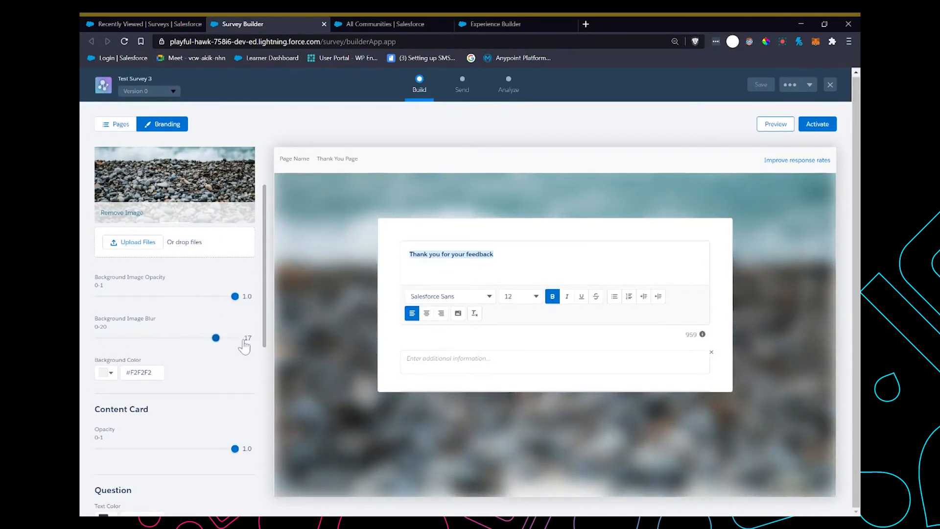
{"action": "left_click_drag", "start_coordinate": [216, 337], "coordinate": [98, 337]}
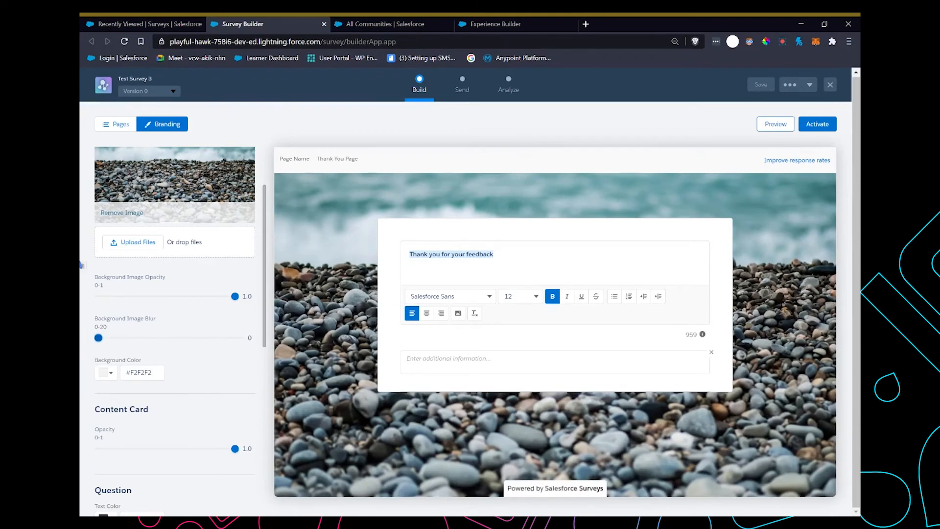
{"action": "mouse_move", "coordinate": [462, 84]}
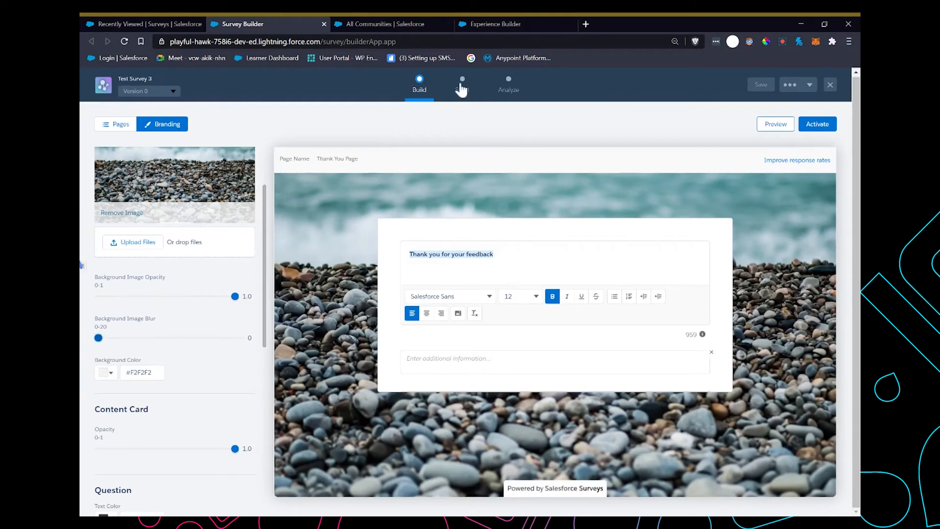
Activate Test Survey 3 as Version 1 and proceed to the Send options
{"action": "left_click", "coordinate": [816, 123]}
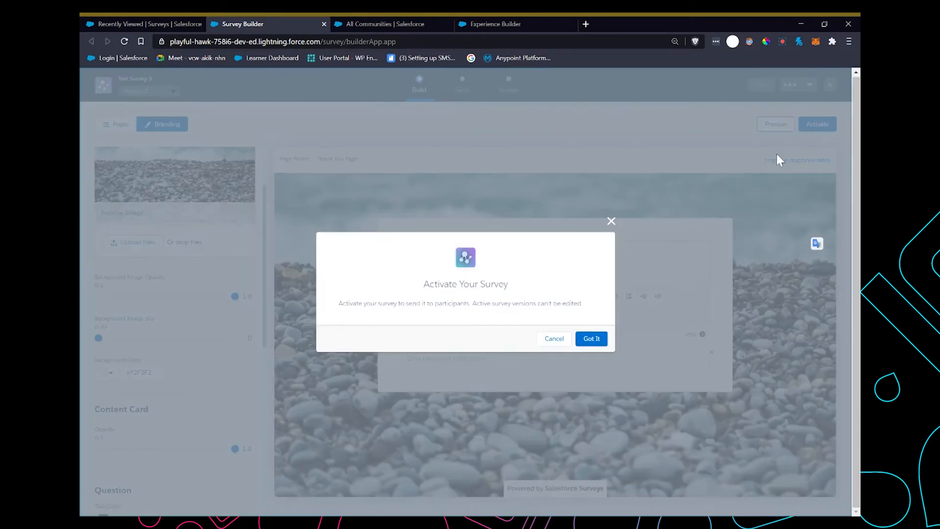
{"action": "left_click", "coordinate": [590, 338]}
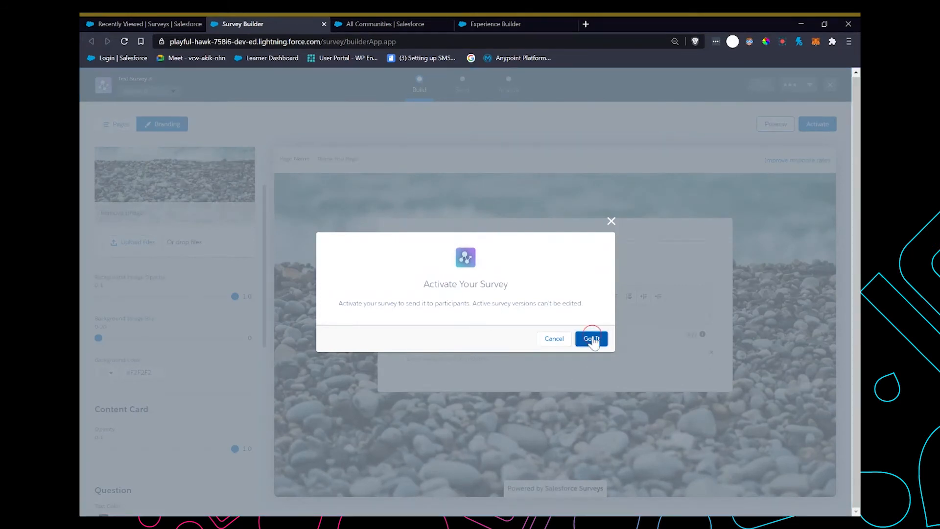
{"action": "left_click", "coordinate": [590, 339]}
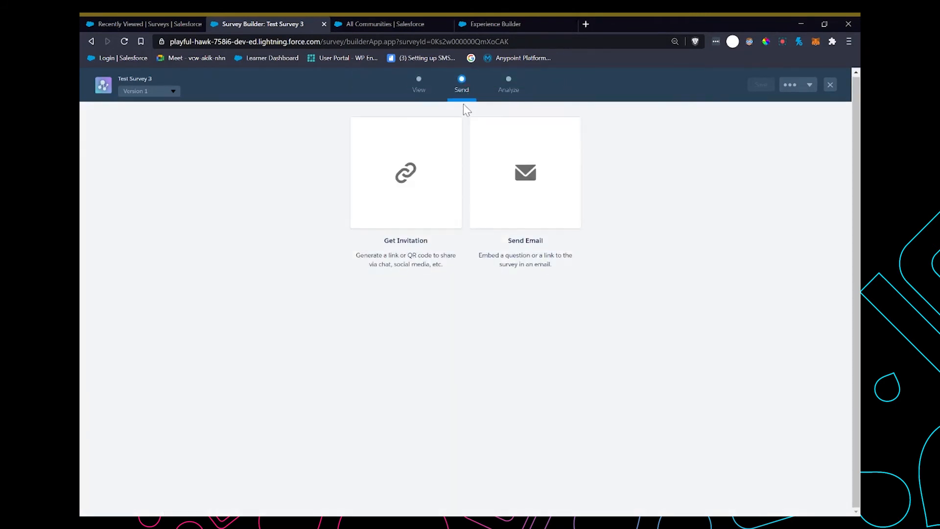
Copy Test Survey 3's outside-company invitation link with authentication not required, then return to surveys
{"action": "left_click", "coordinate": [405, 173]}
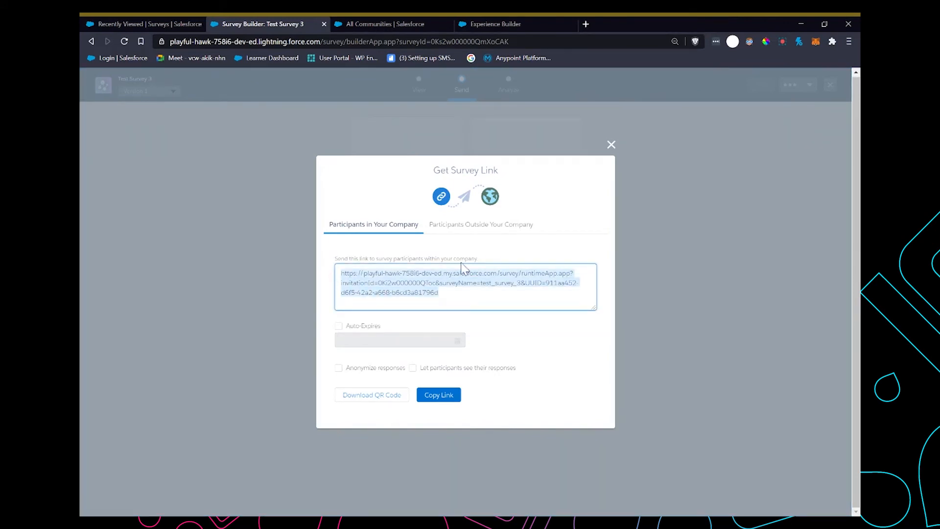
{"action": "mouse_move", "coordinate": [471, 238]}
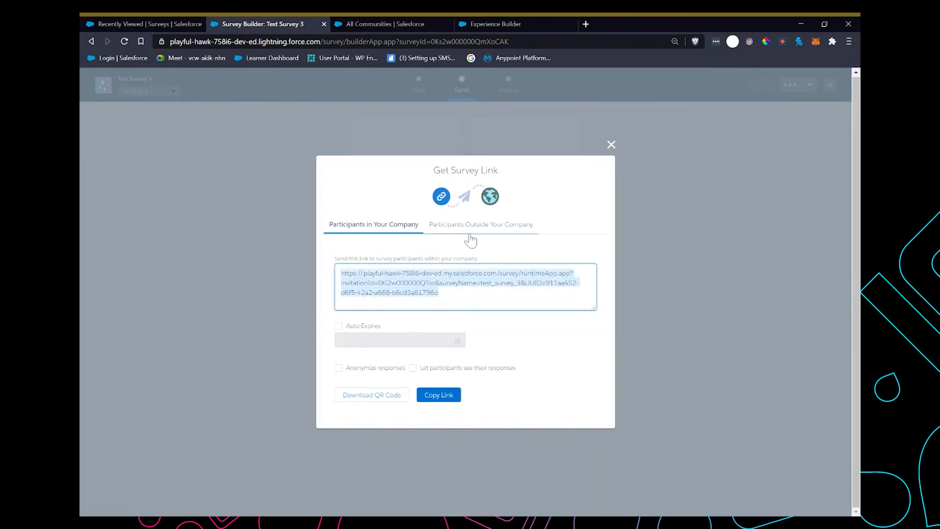
{"action": "left_click", "coordinate": [480, 224]}
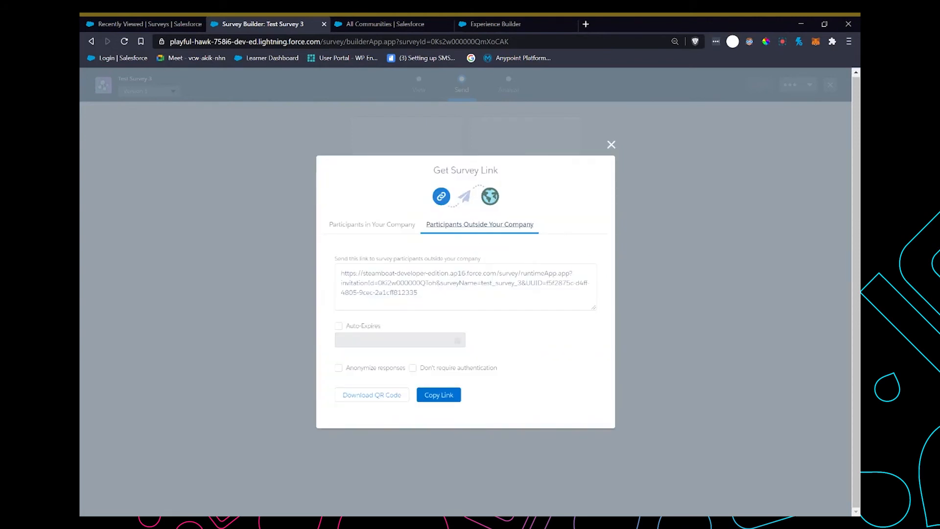
{"action": "mouse_move", "coordinate": [433, 364]}
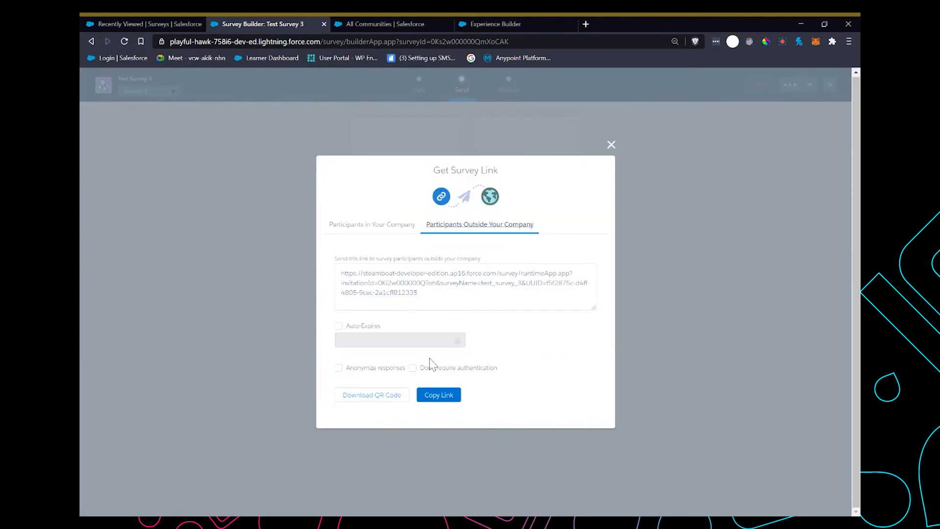
{"action": "left_click", "coordinate": [412, 367]}
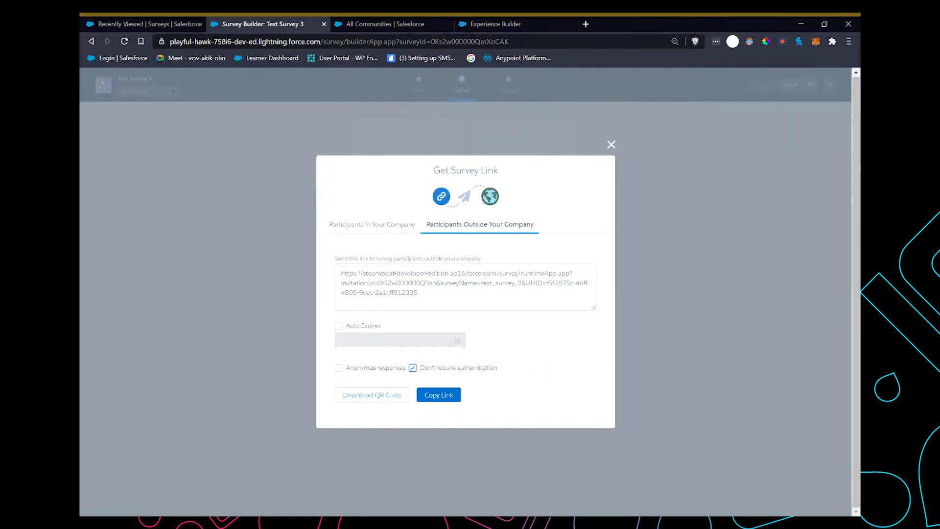
{"action": "left_click", "coordinate": [438, 394]}
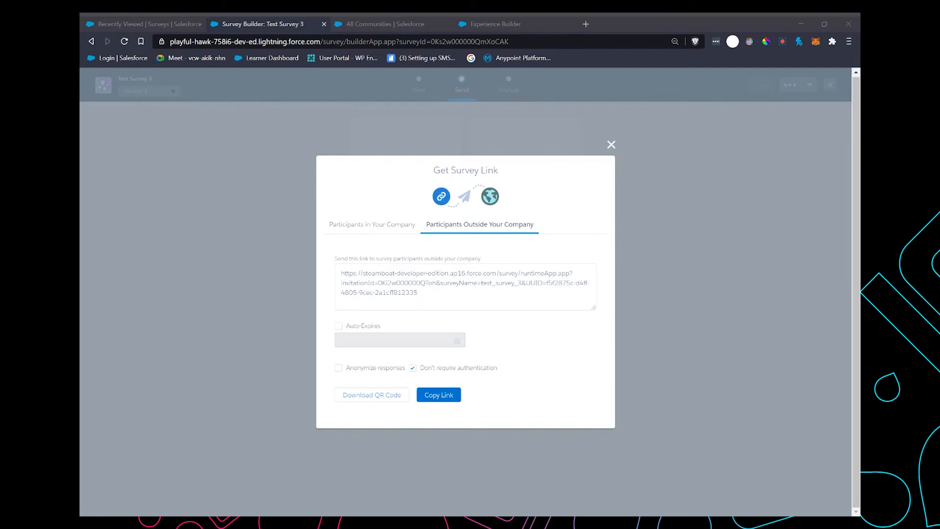
{"action": "left_click", "coordinate": [141, 24]}
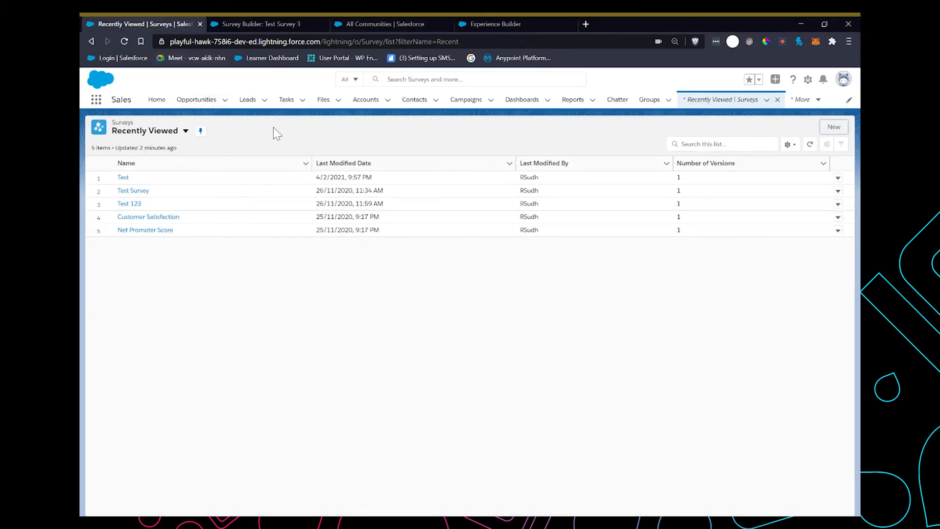
Switch the surveys list view to All Surveys and open Test Survey 3
{"action": "left_click", "coordinate": [185, 131]}
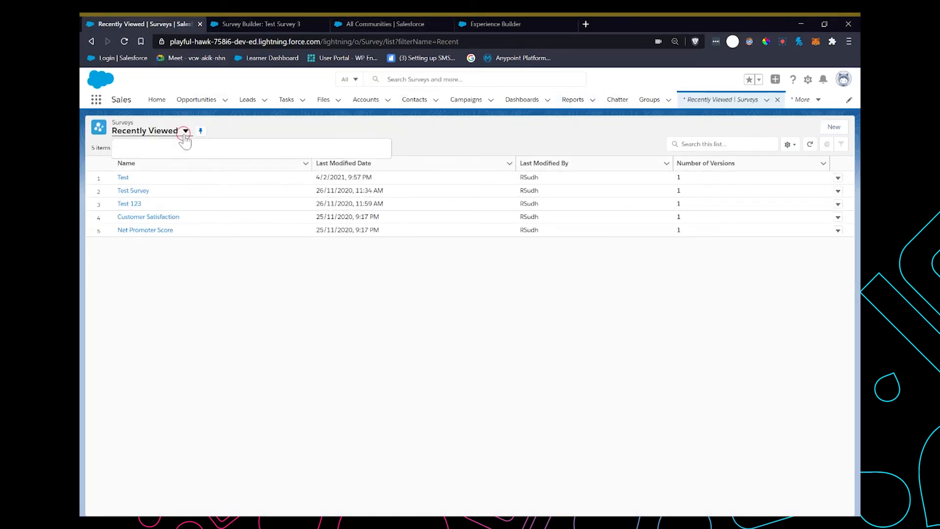
{"action": "left_click", "coordinate": [185, 130]}
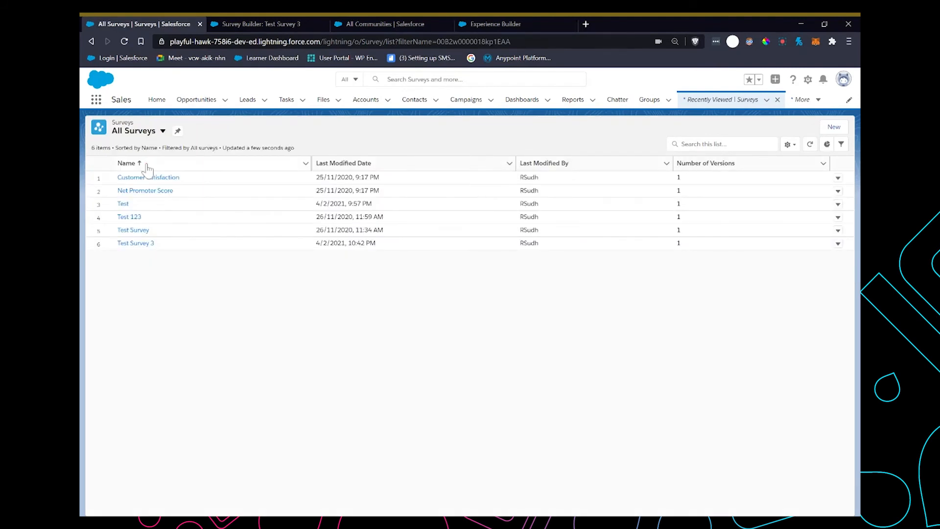
{"action": "left_click", "coordinate": [136, 243]}
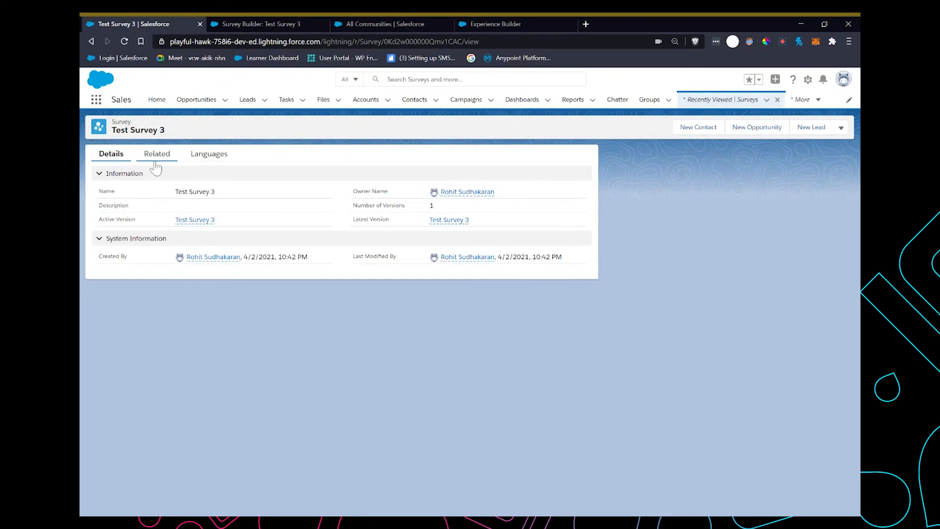
View the second invitation's participant response (a rating of 7) from the Related tab, then close it
{"action": "left_click", "coordinate": [156, 153]}
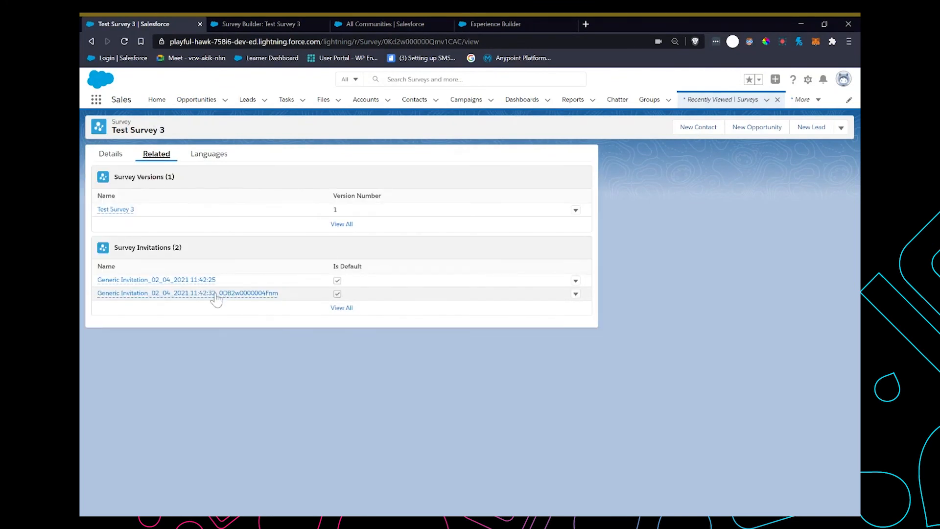
{"action": "mouse_move", "coordinate": [198, 301]}
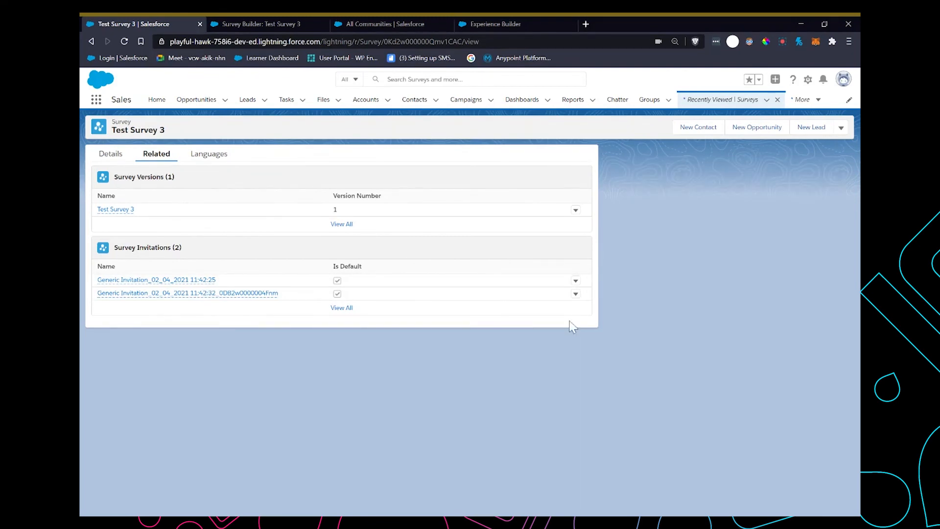
{"action": "left_click", "coordinate": [574, 280]}
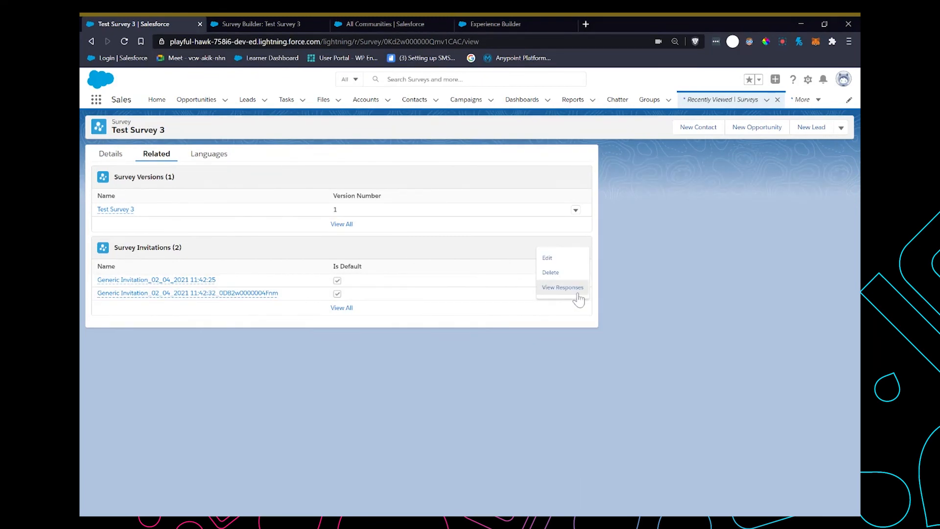
{"action": "left_click", "coordinate": [563, 287]}
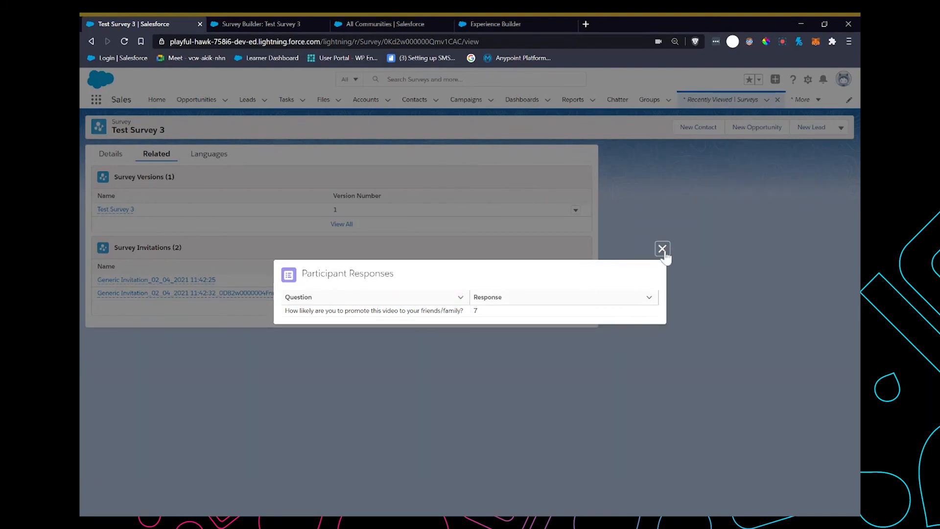
{"action": "left_click", "coordinate": [662, 249]}
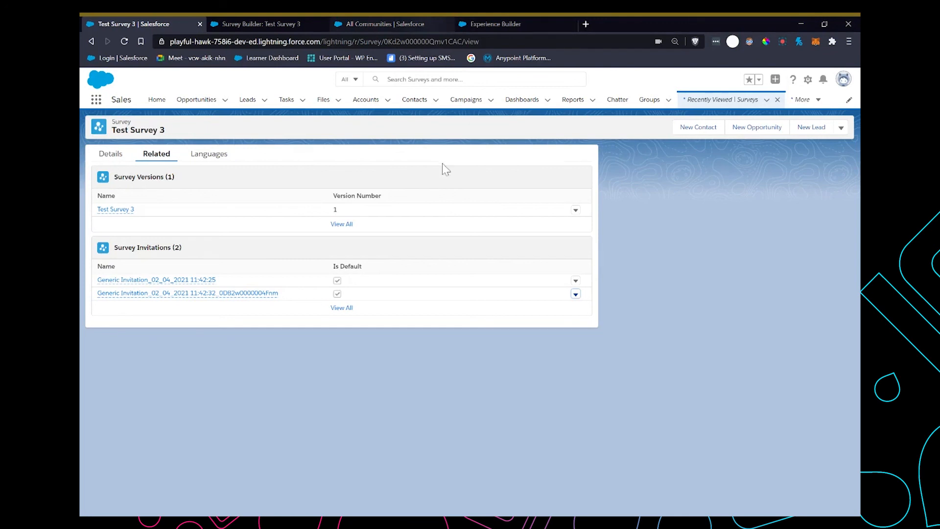
{"action": "mouse_move", "coordinate": [564, 445]}
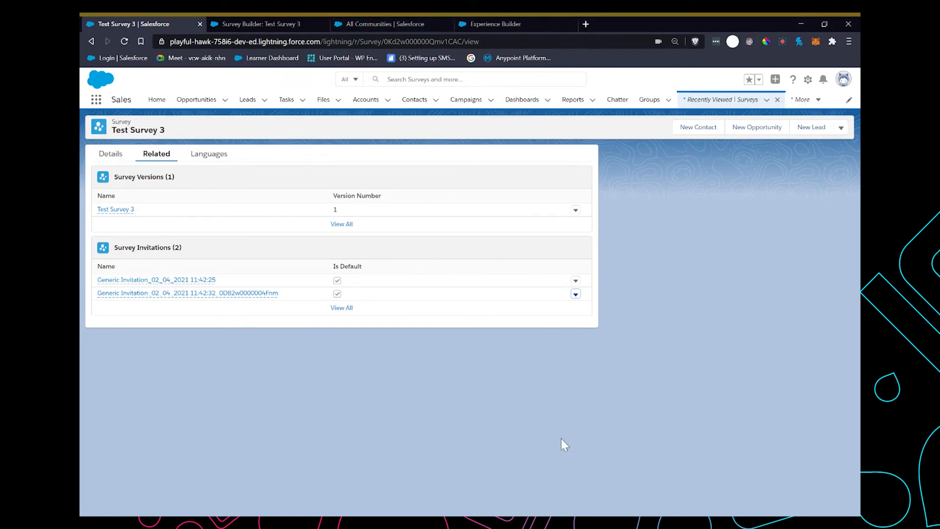